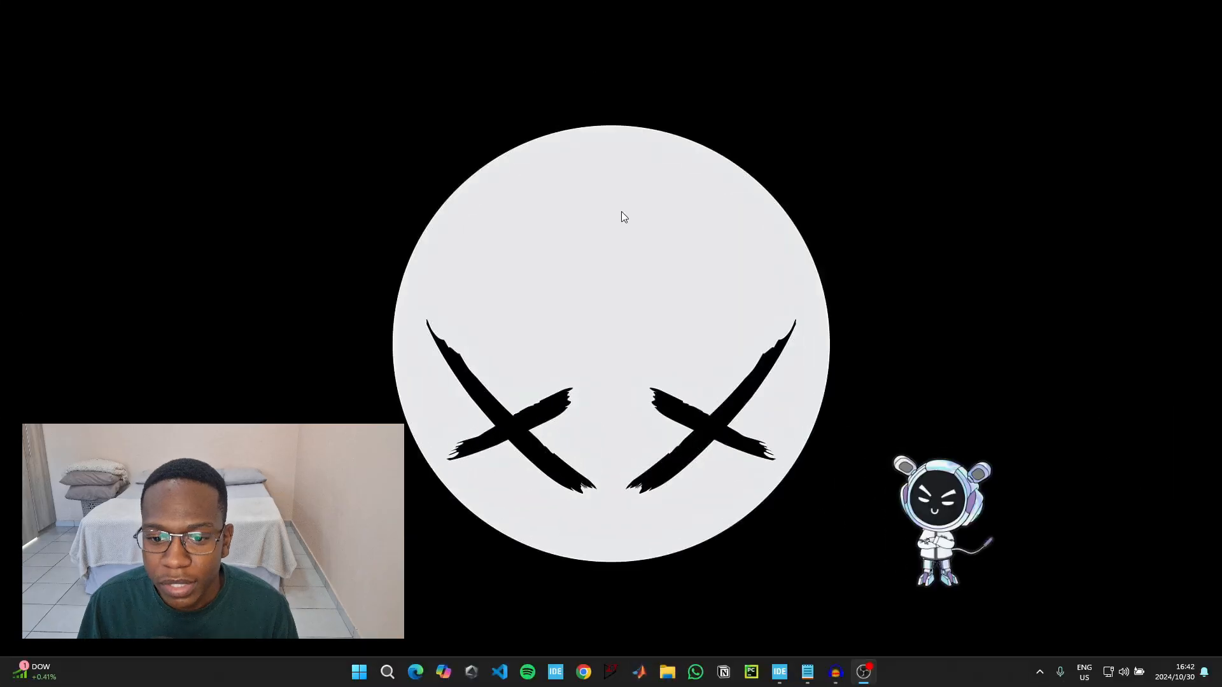
# Bring the STM32CubeIDE window with its empty workspace to the front
pyautogui.click(778, 671)
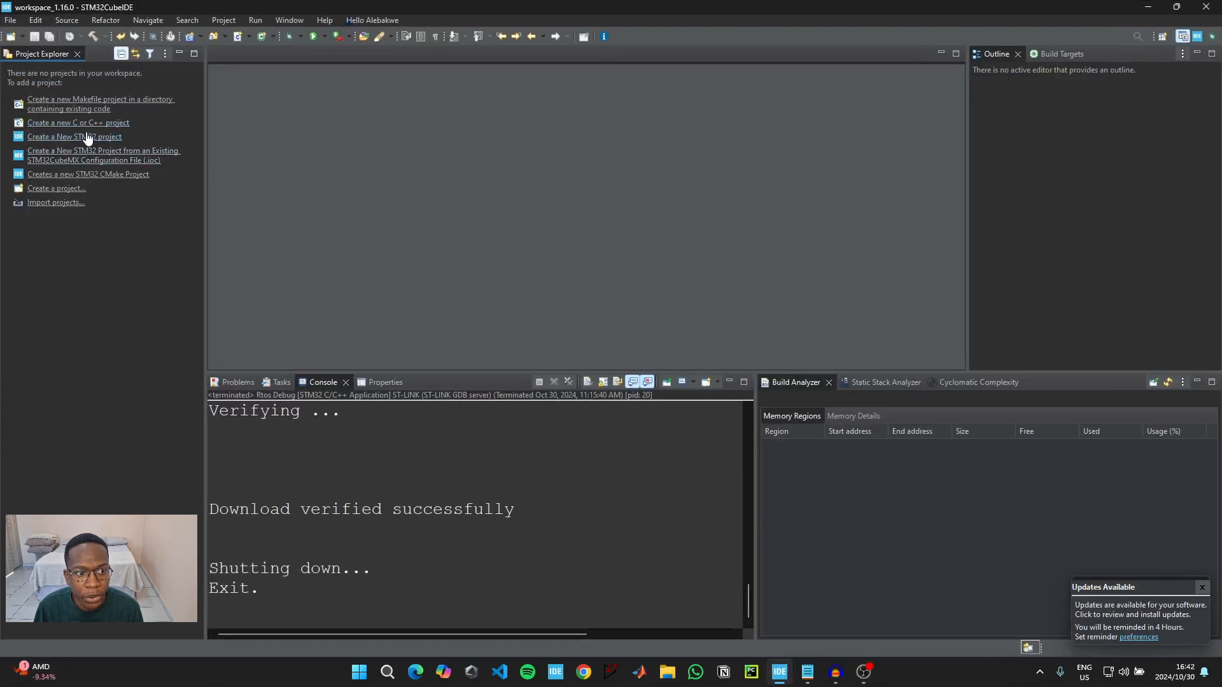
# Create a new STM32 project named RTOS for the NUCLEO-L432KC board
pyautogui.click(74, 136)
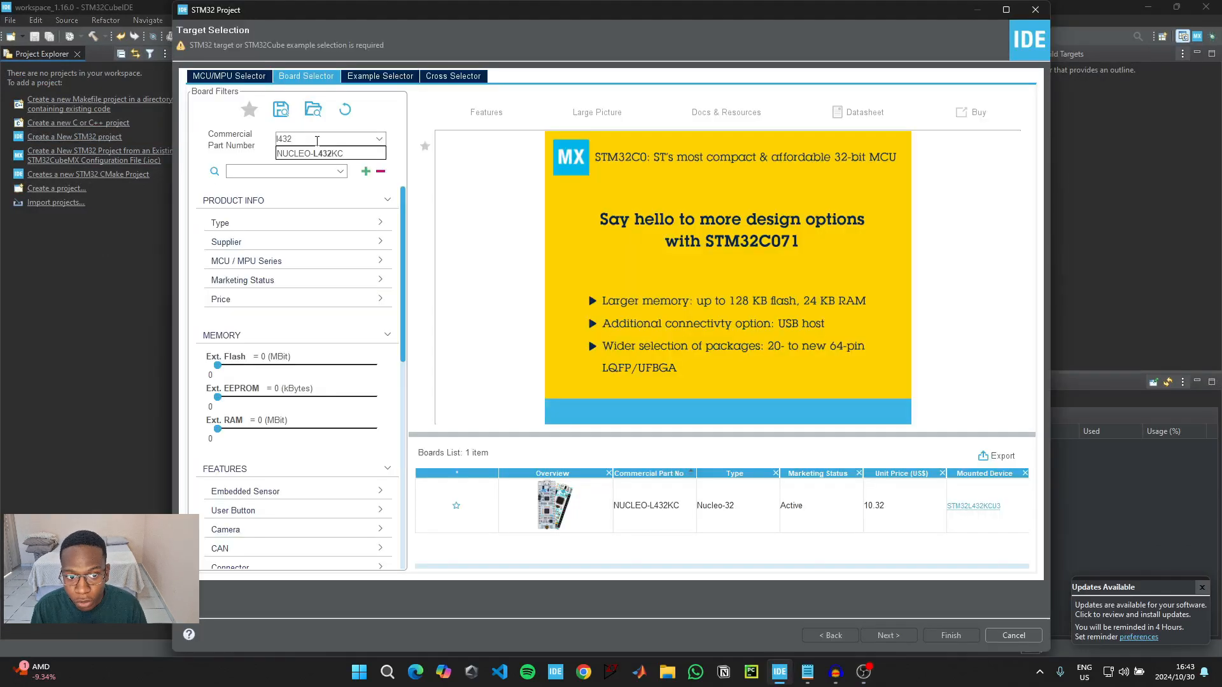
pyautogui.click(329, 153)
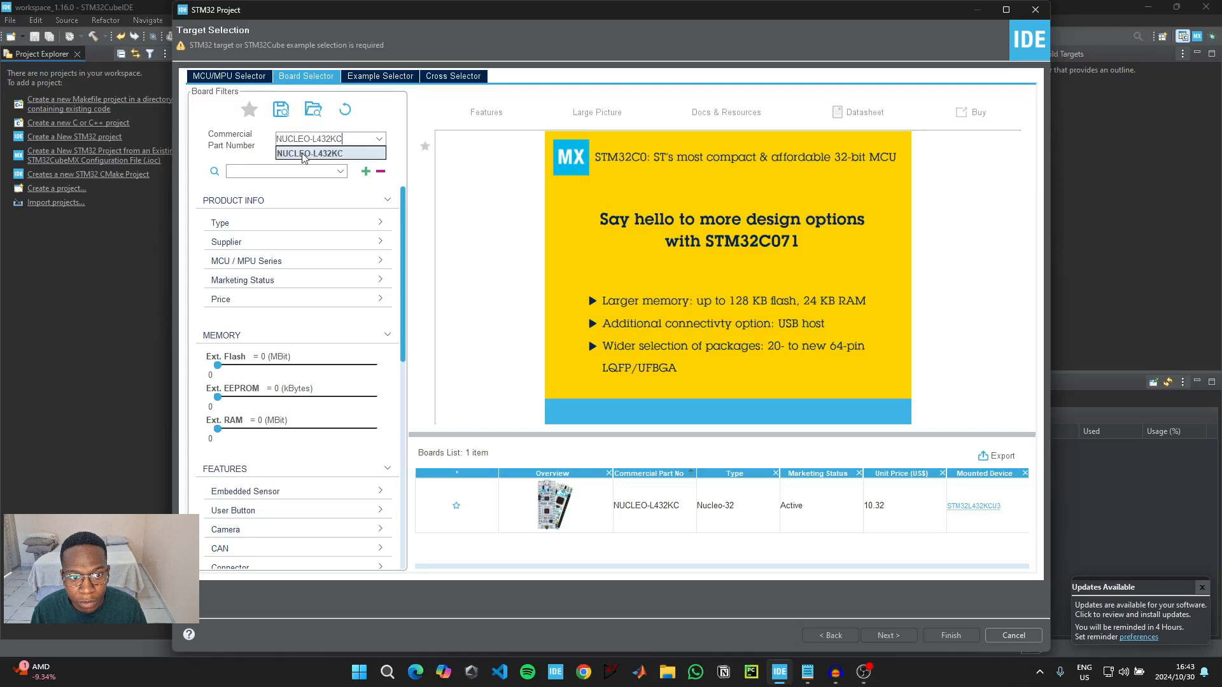
pyautogui.moveTo(654, 510)
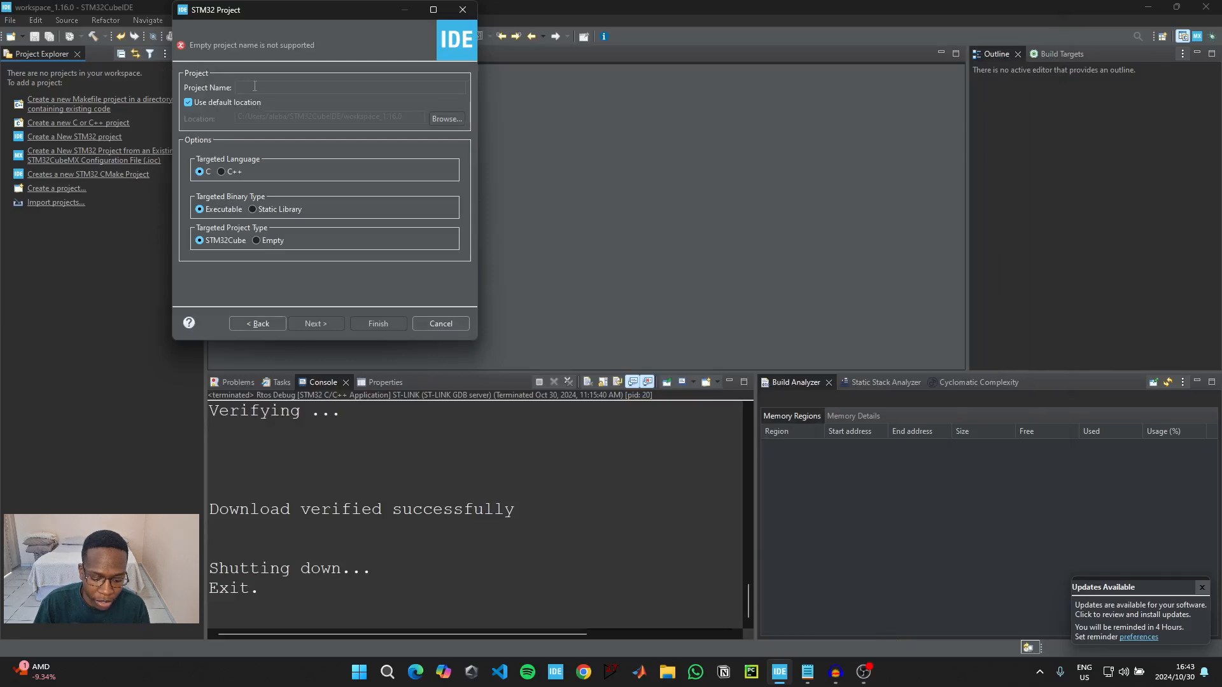
pyautogui.write('RTOS')
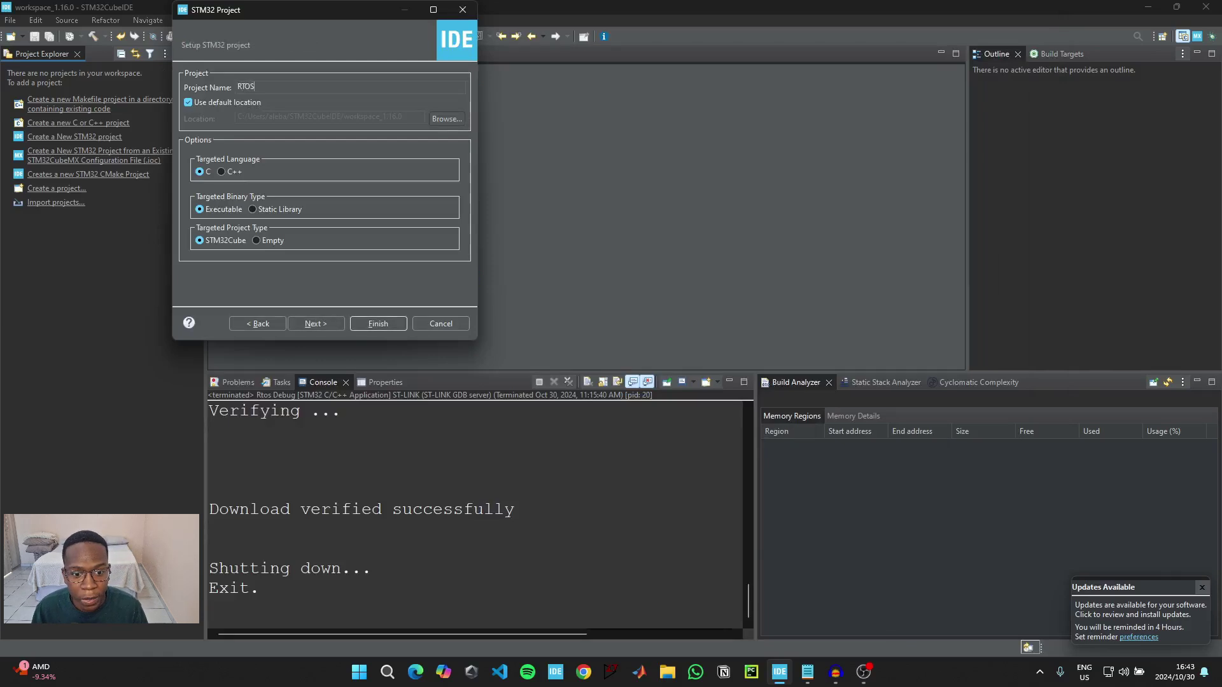
pyautogui.click(377, 323)
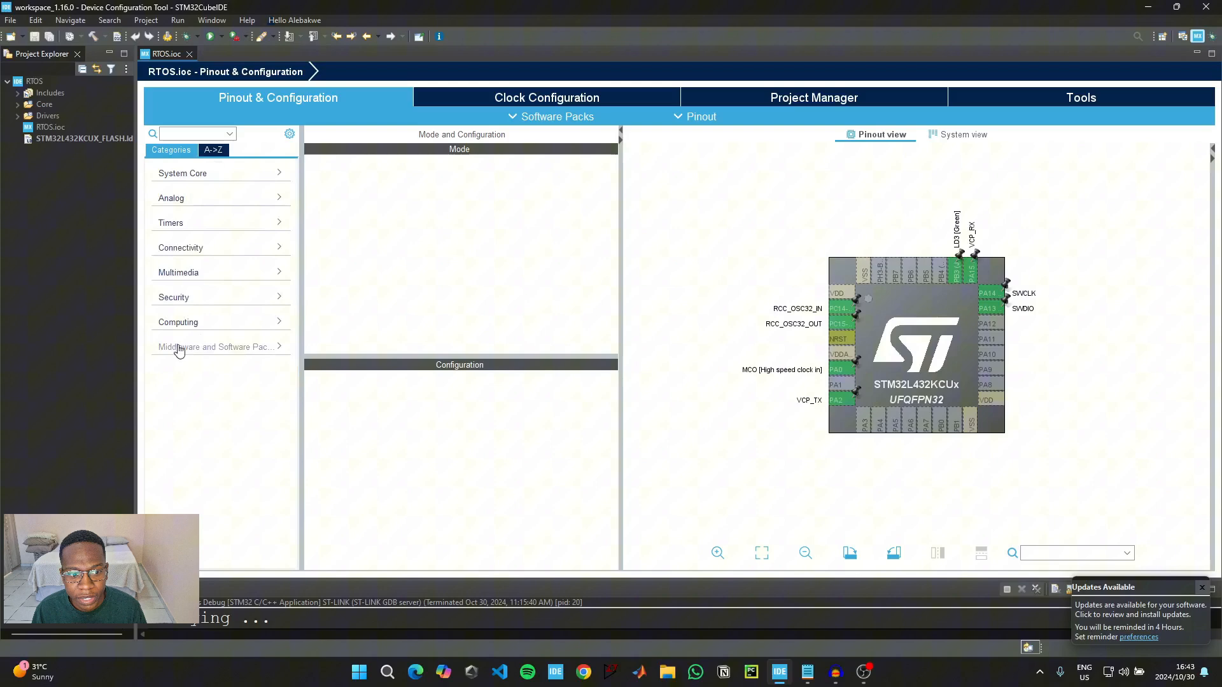
# Enable the FREERTOS middleware with the CMSIS_V2 interface and review its config parameters
pyautogui.click(215, 346)
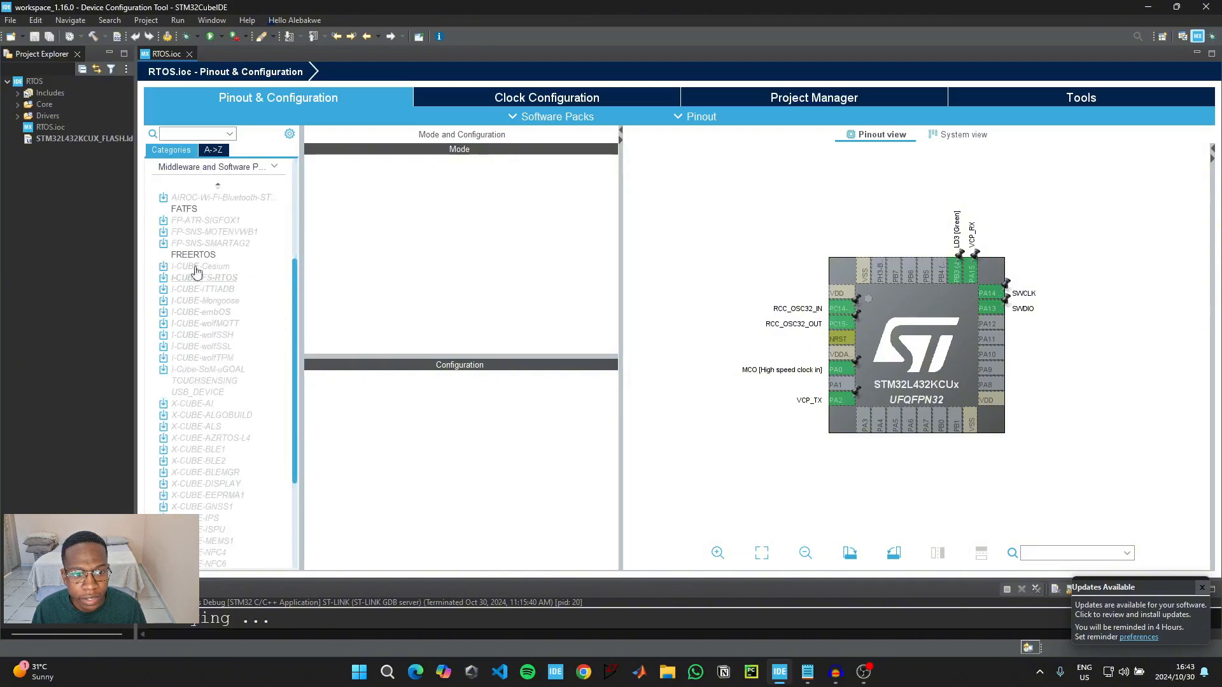
pyautogui.click(194, 255)
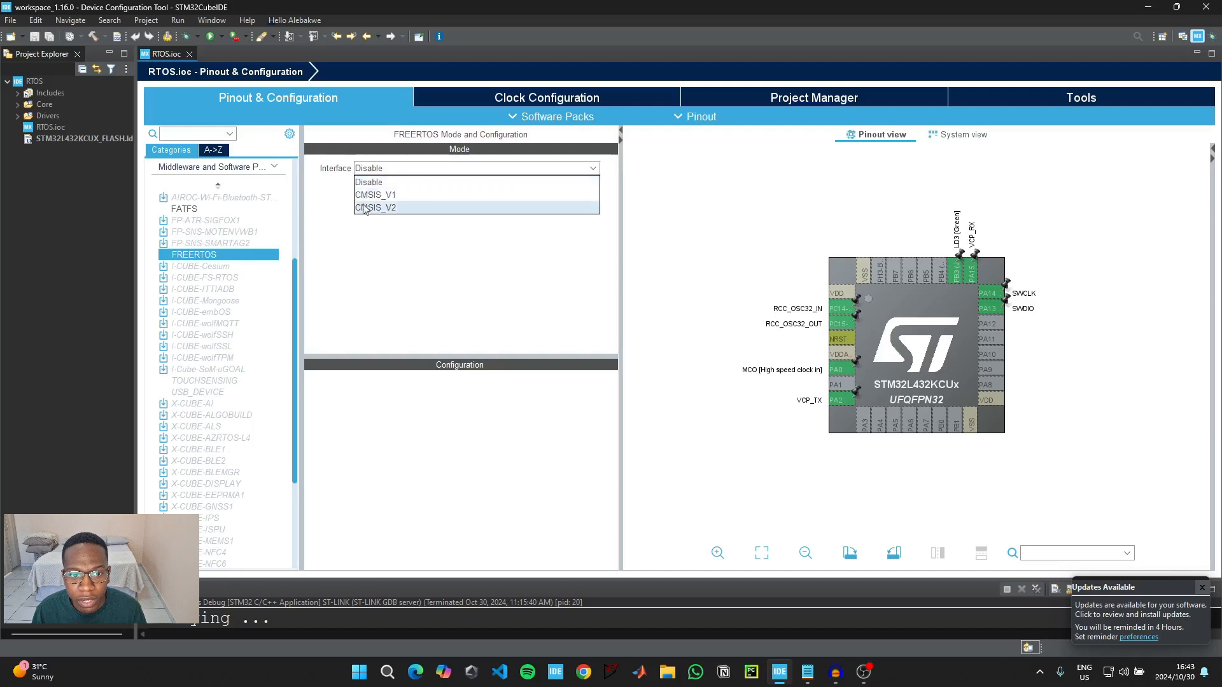
pyautogui.click(376, 207)
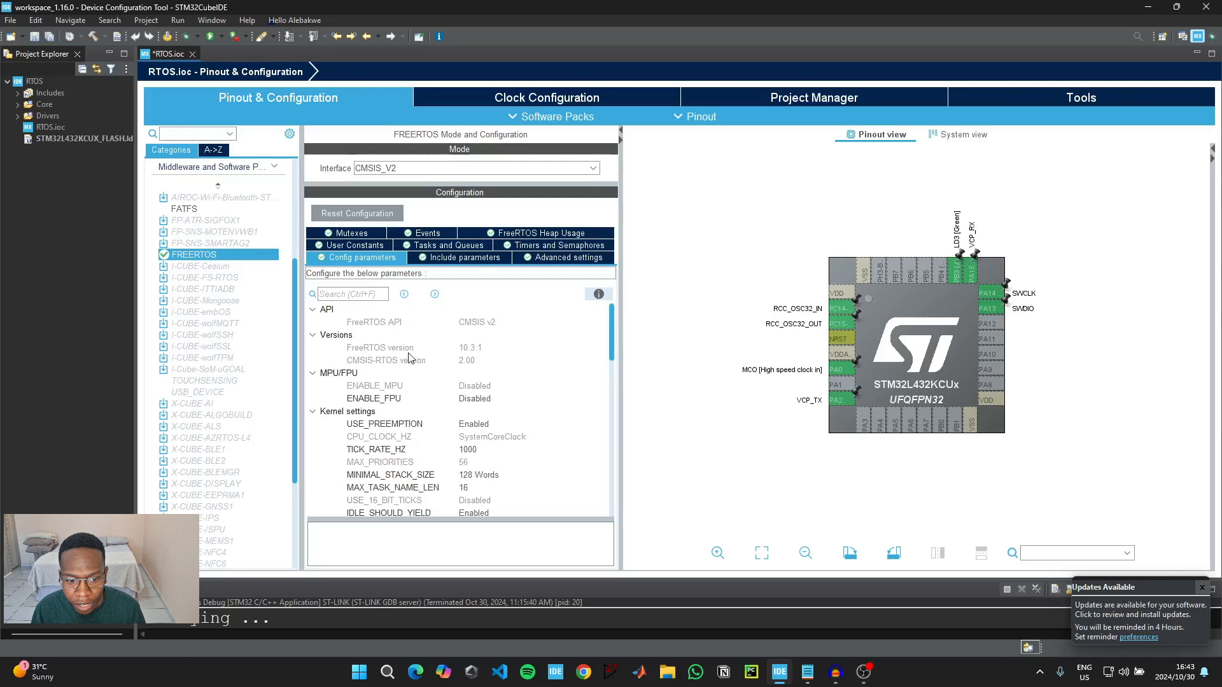
pyautogui.scroll(-3)
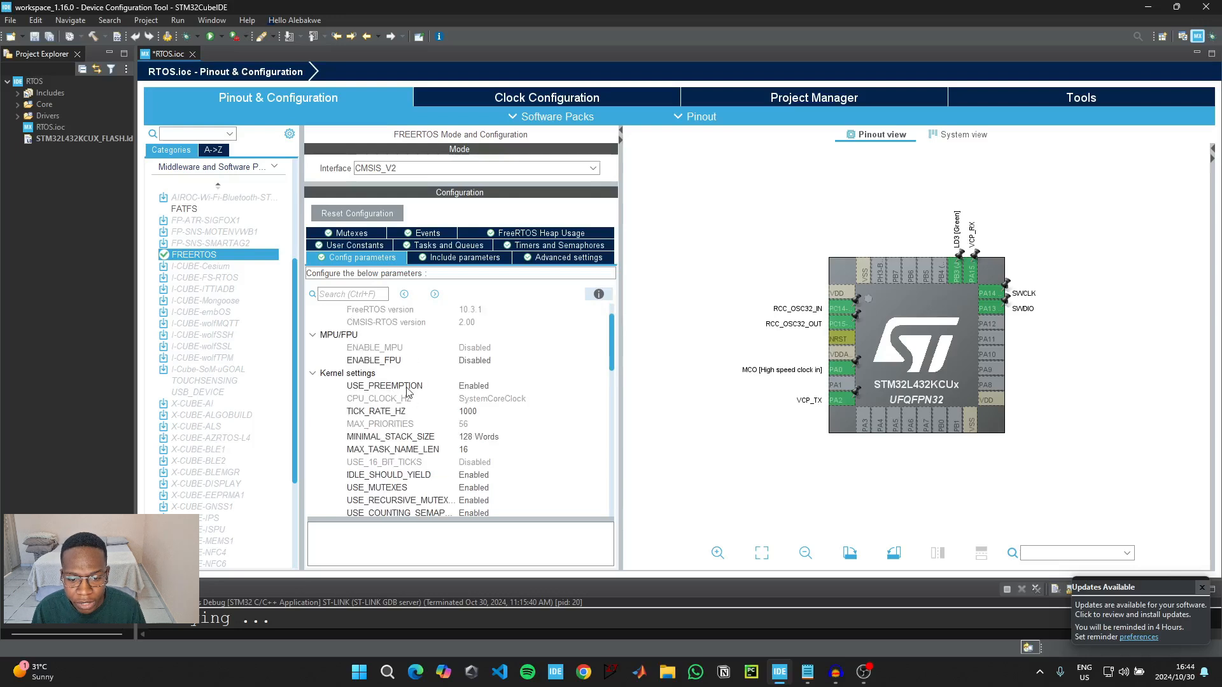
pyautogui.moveTo(493, 395)
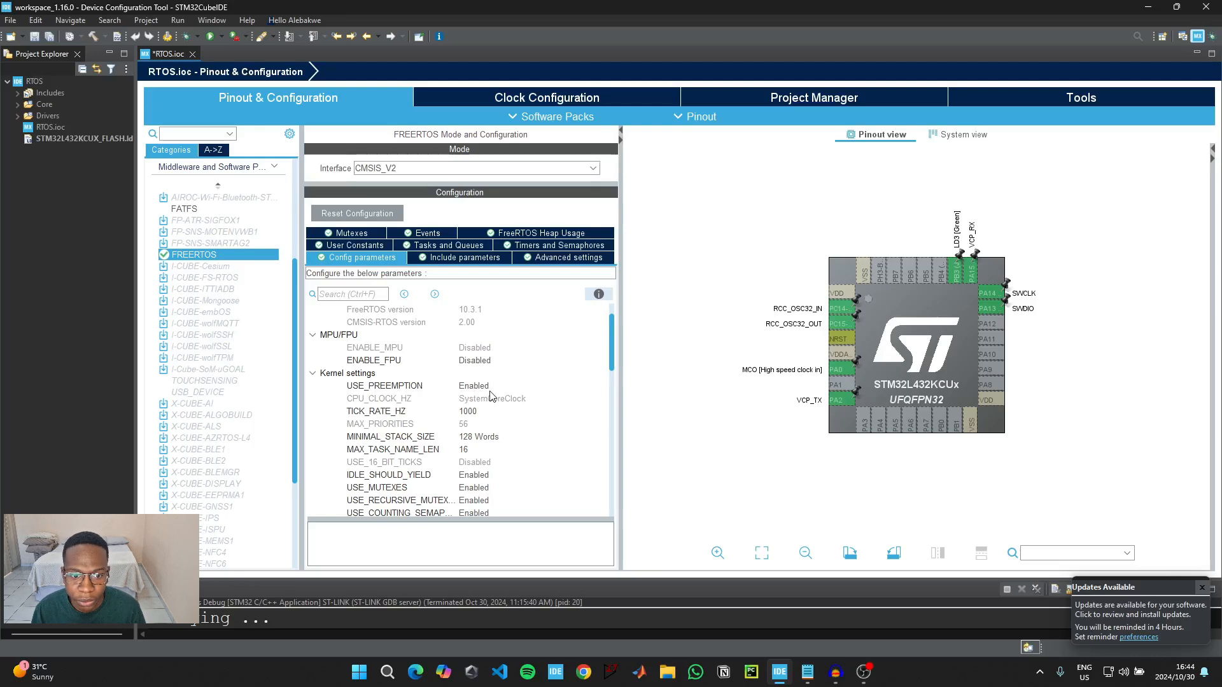
pyautogui.scroll(3)
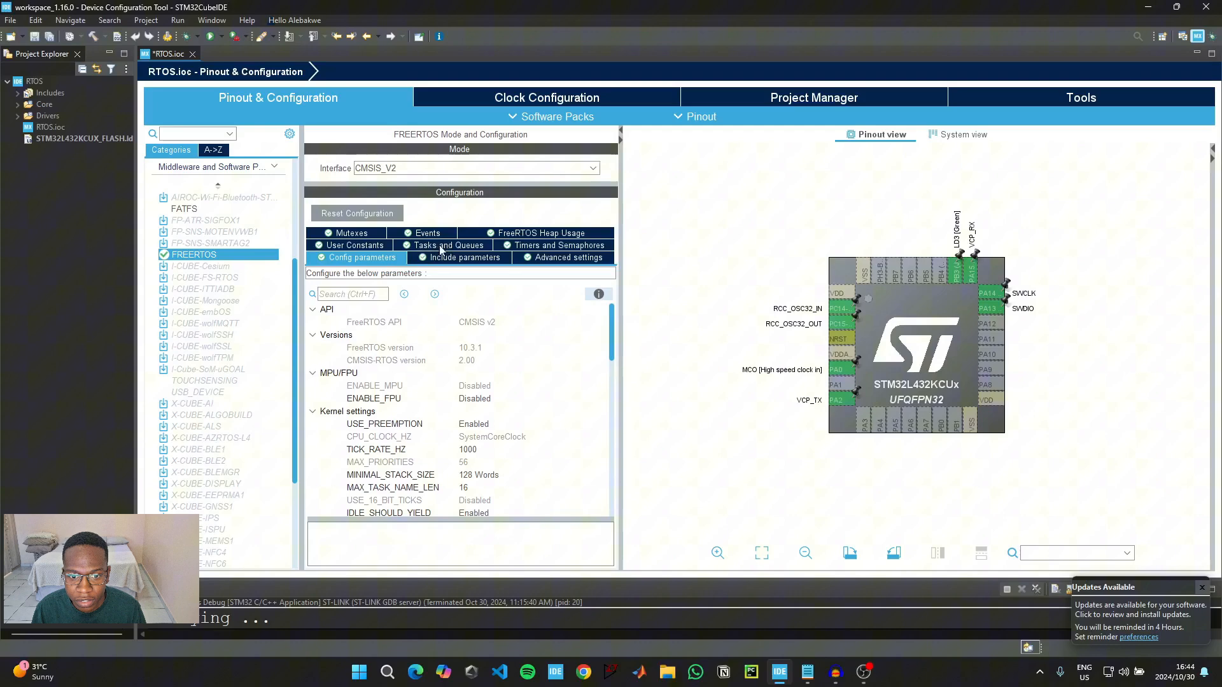
# Rename the default FreeRTOS task to LED1 with entry function StartLED1
pyautogui.click(449, 245)
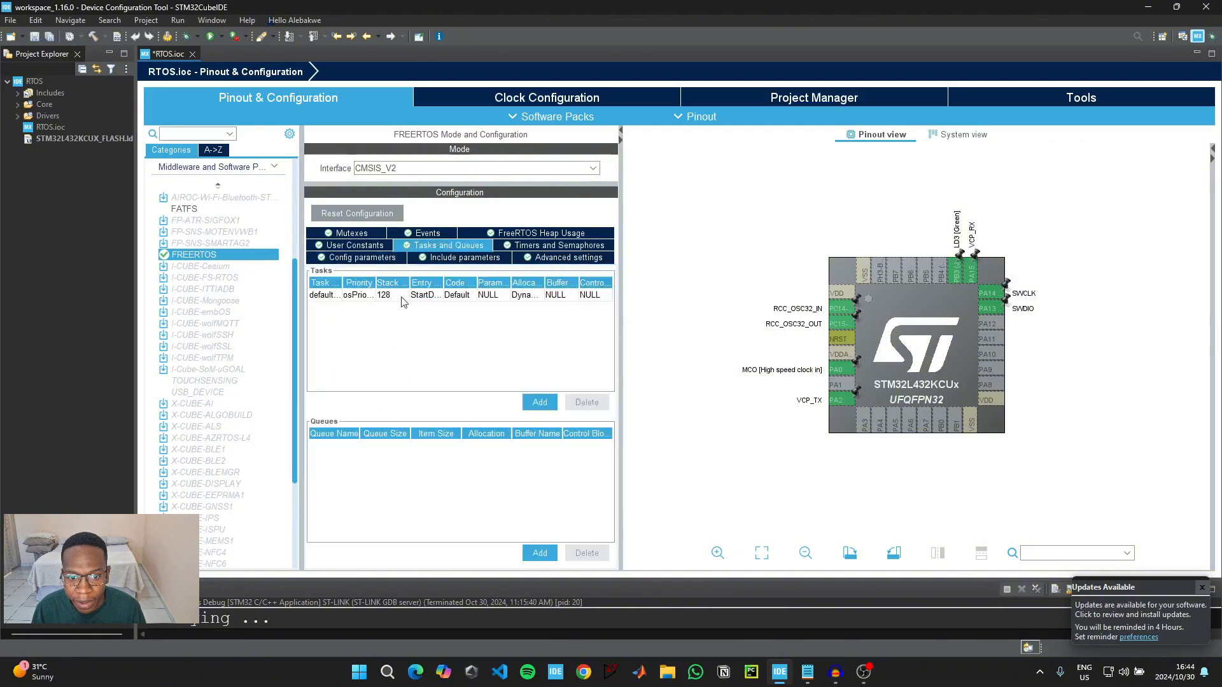
pyautogui.moveTo(428, 294)
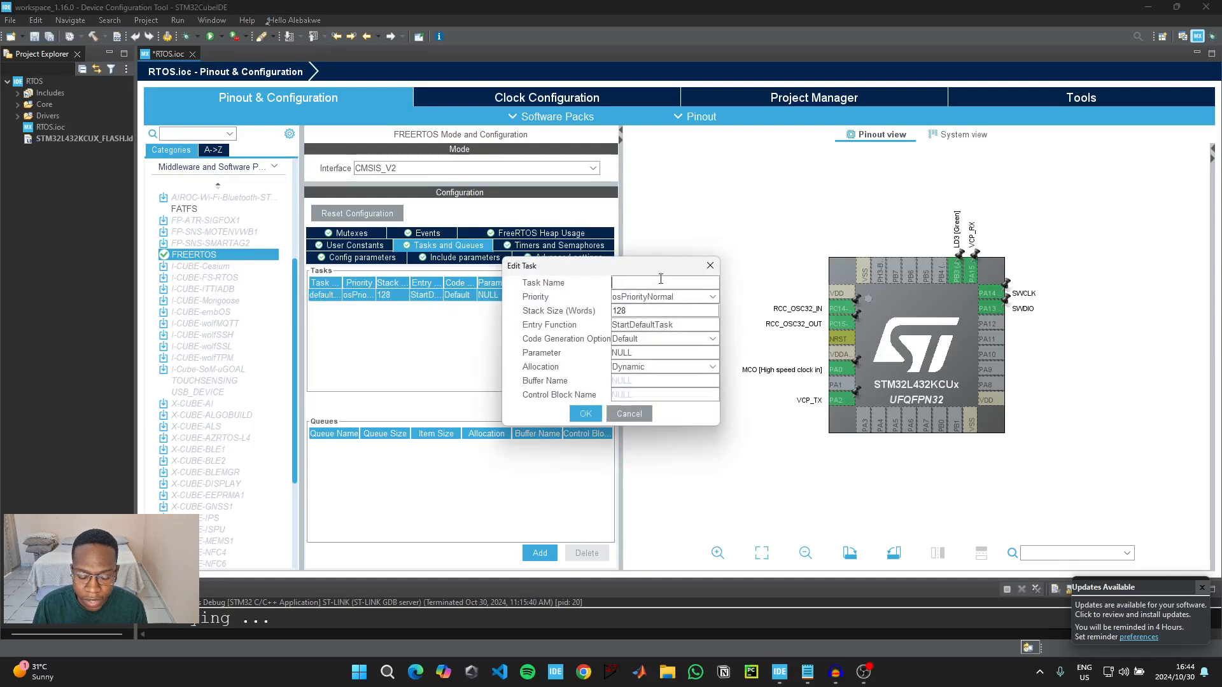
pyautogui.write('LED1')
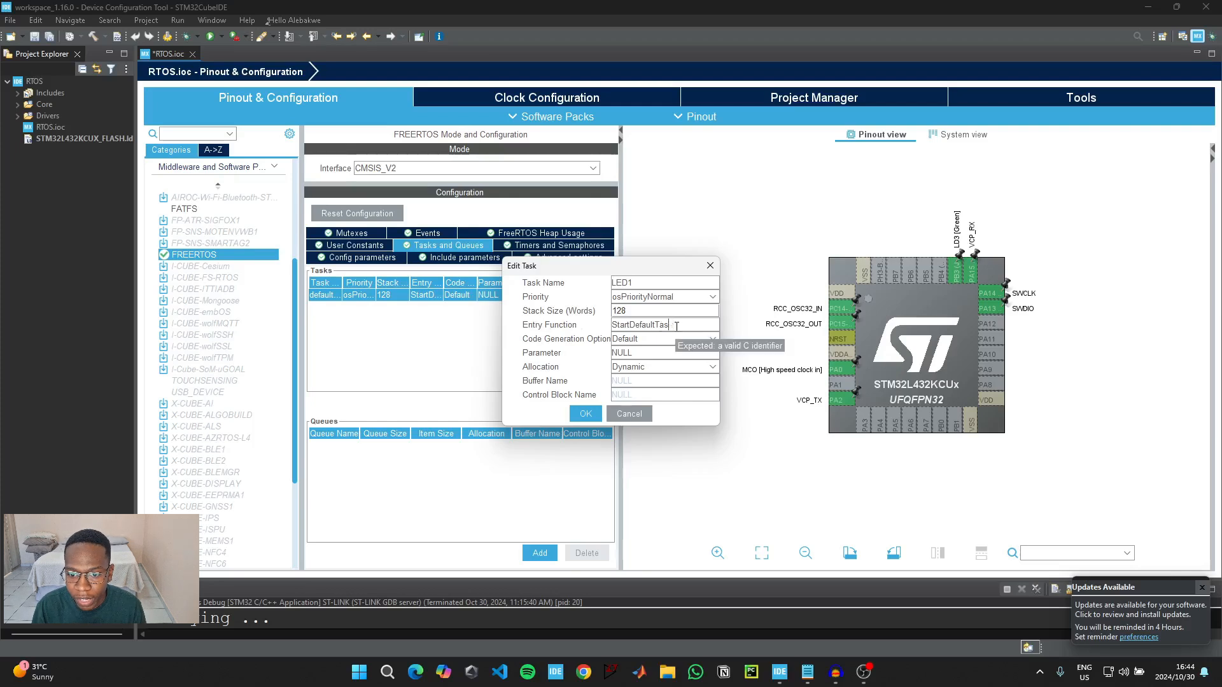
pyautogui.write('StartLED1')
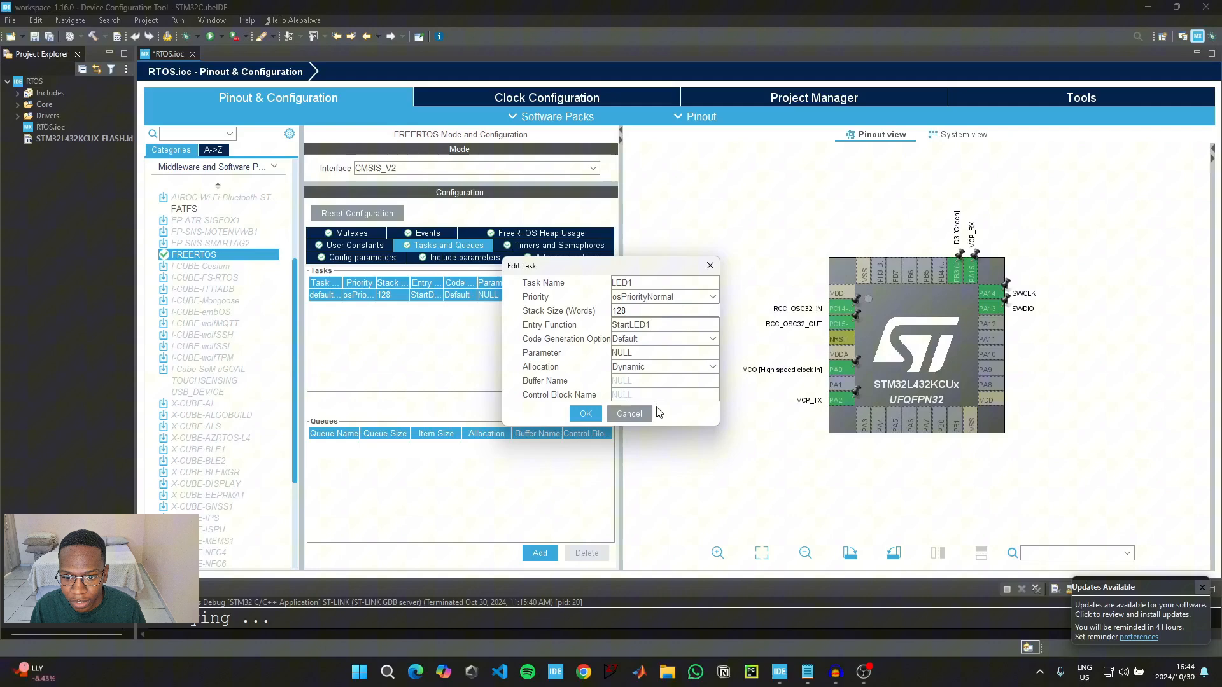
pyautogui.click(629, 412)
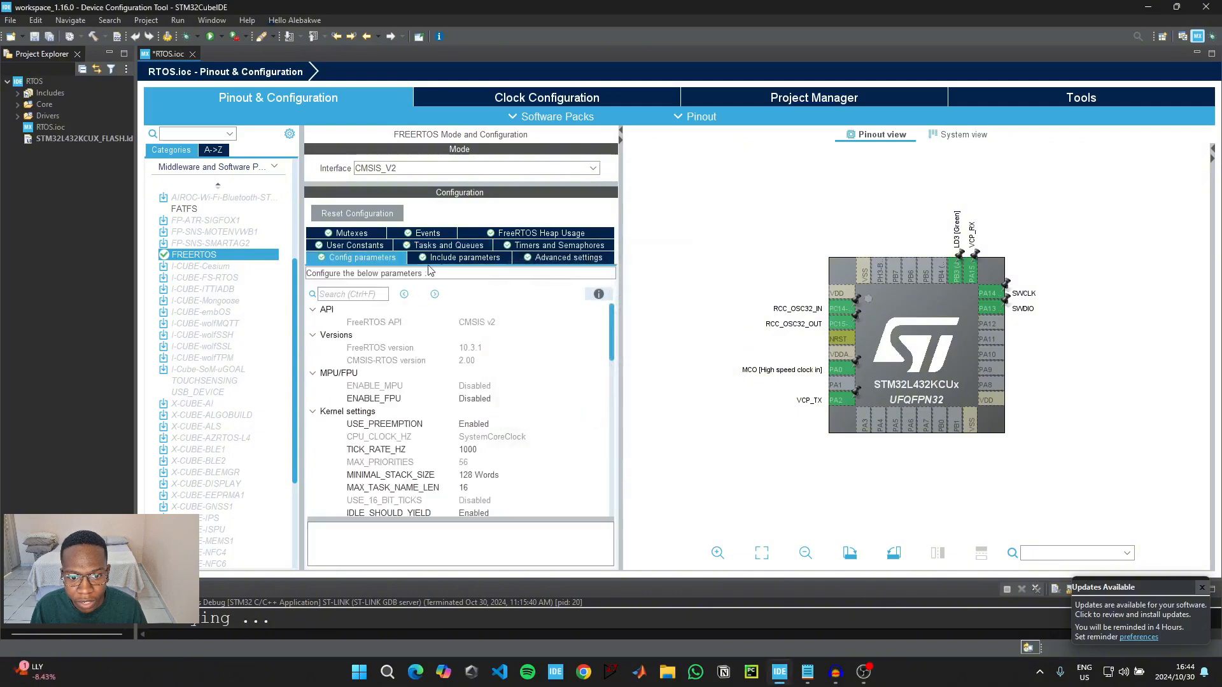
pyautogui.click(448, 244)
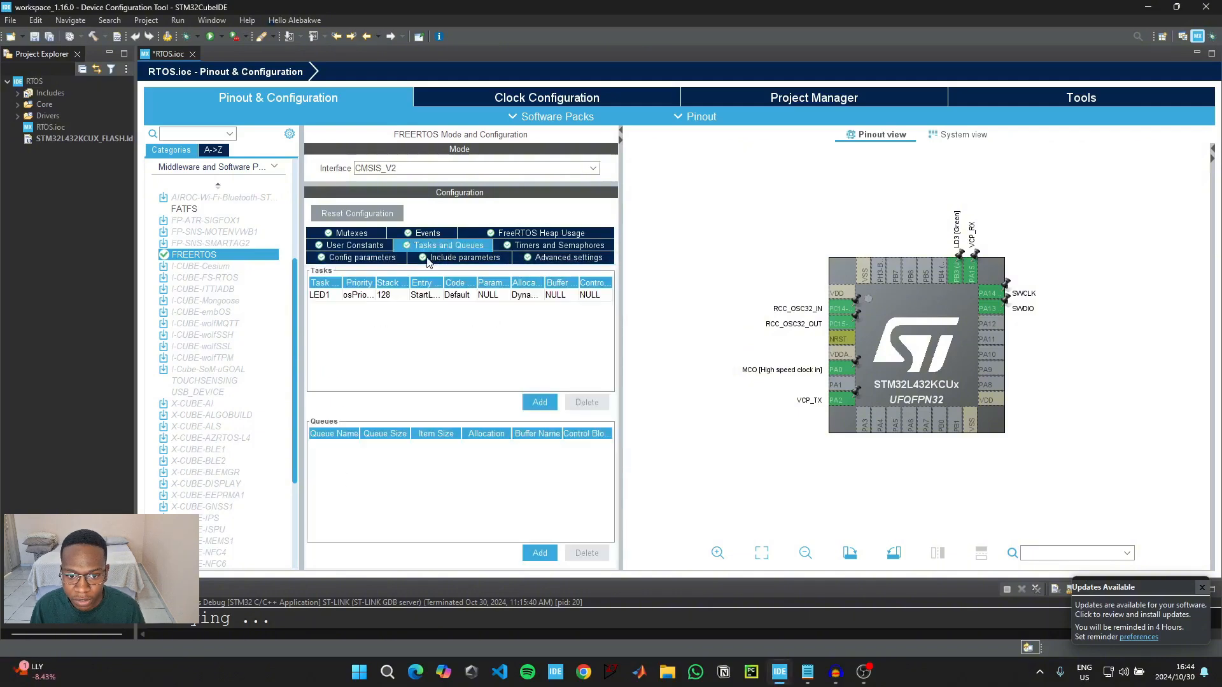
pyautogui.moveTo(422, 324)
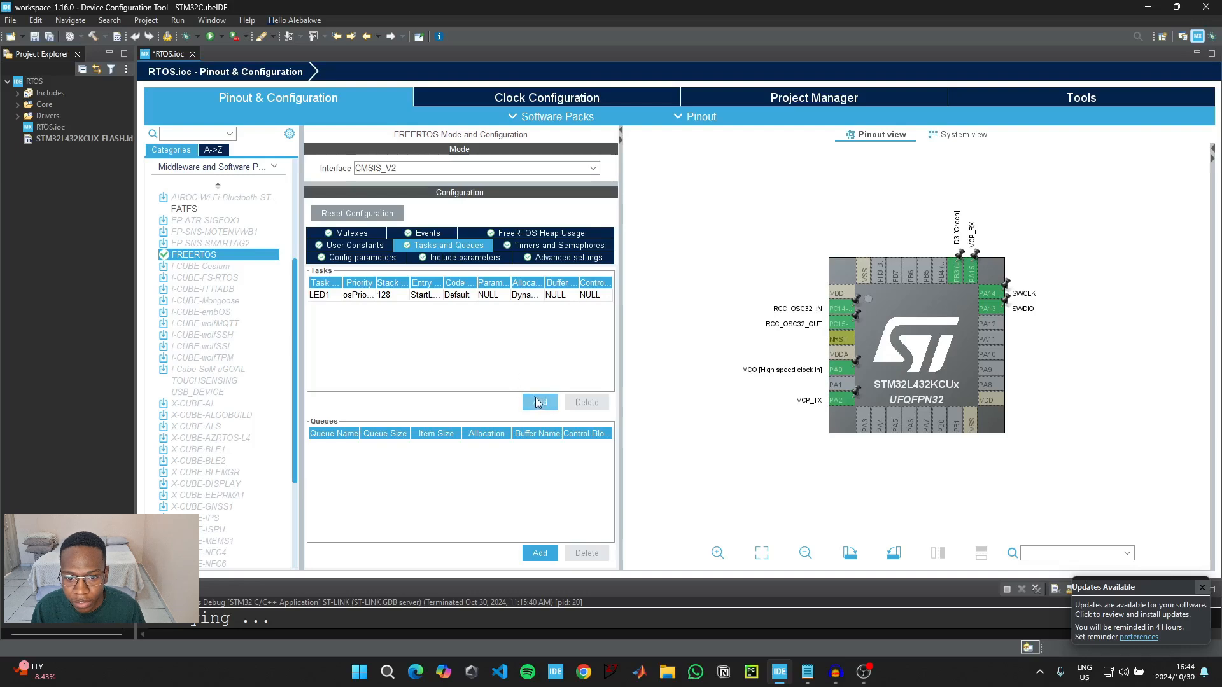
# Add a second task LED2 with priority osPriorityBelowNormal and entry function StartLED2
pyautogui.click(540, 402)
pyautogui.write('LED2')
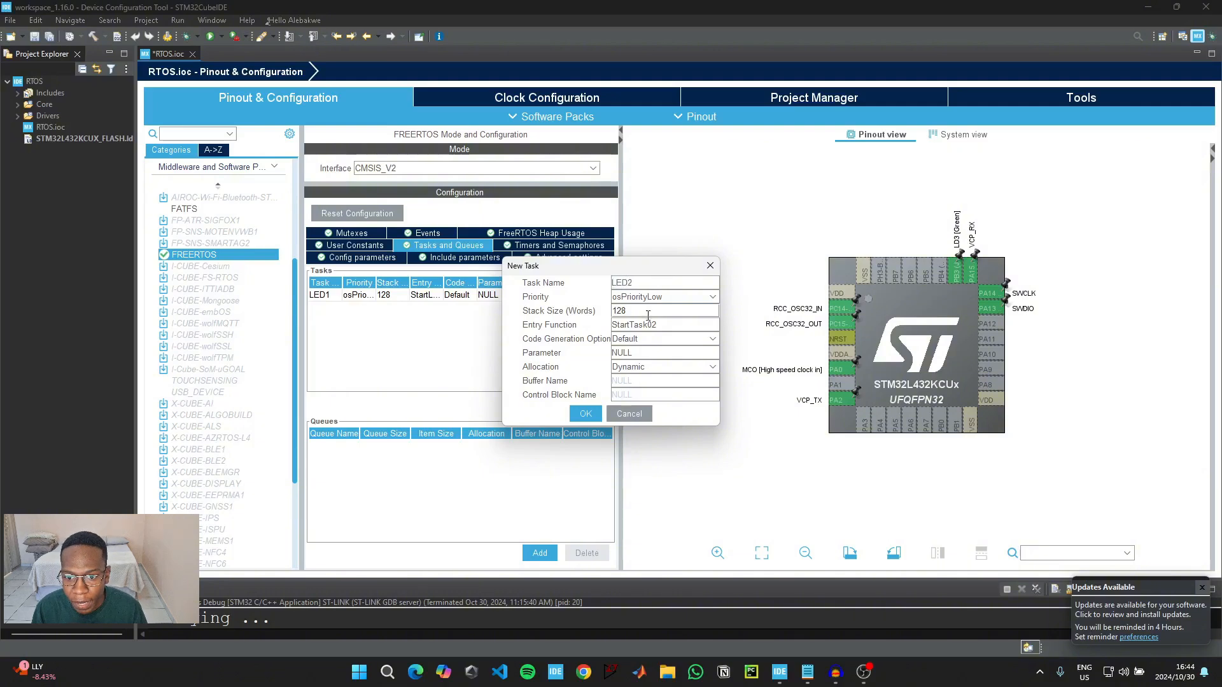
pyautogui.click(711, 297)
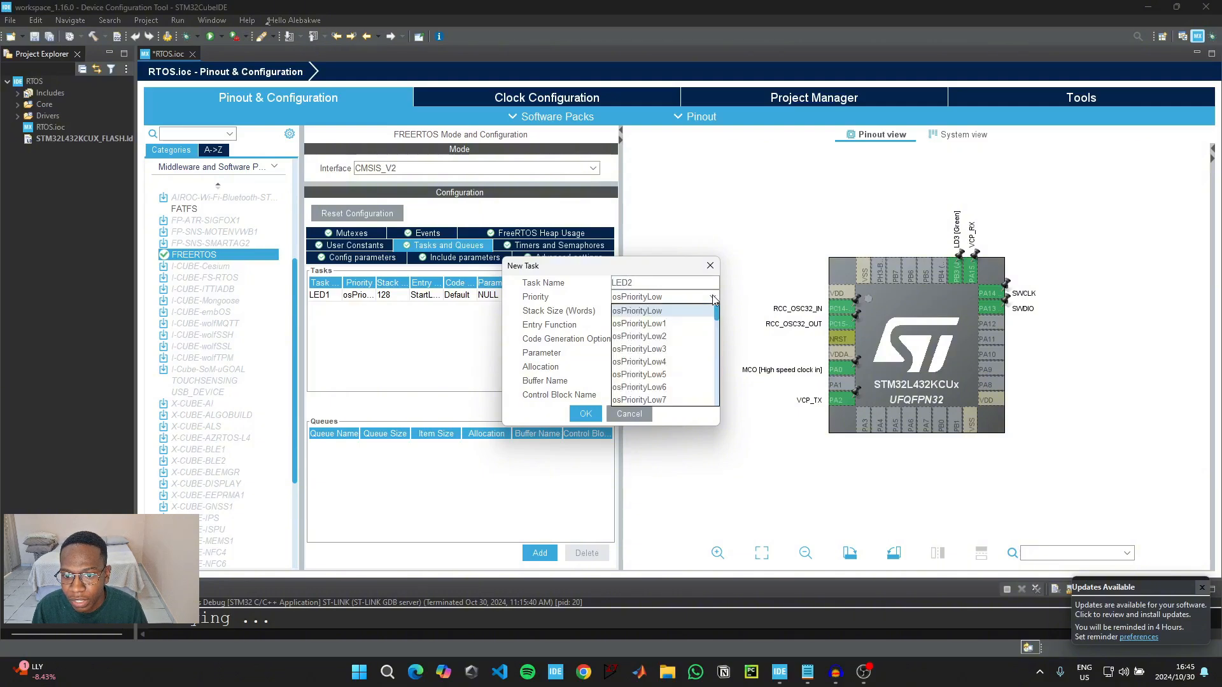
pyautogui.scroll(-3)
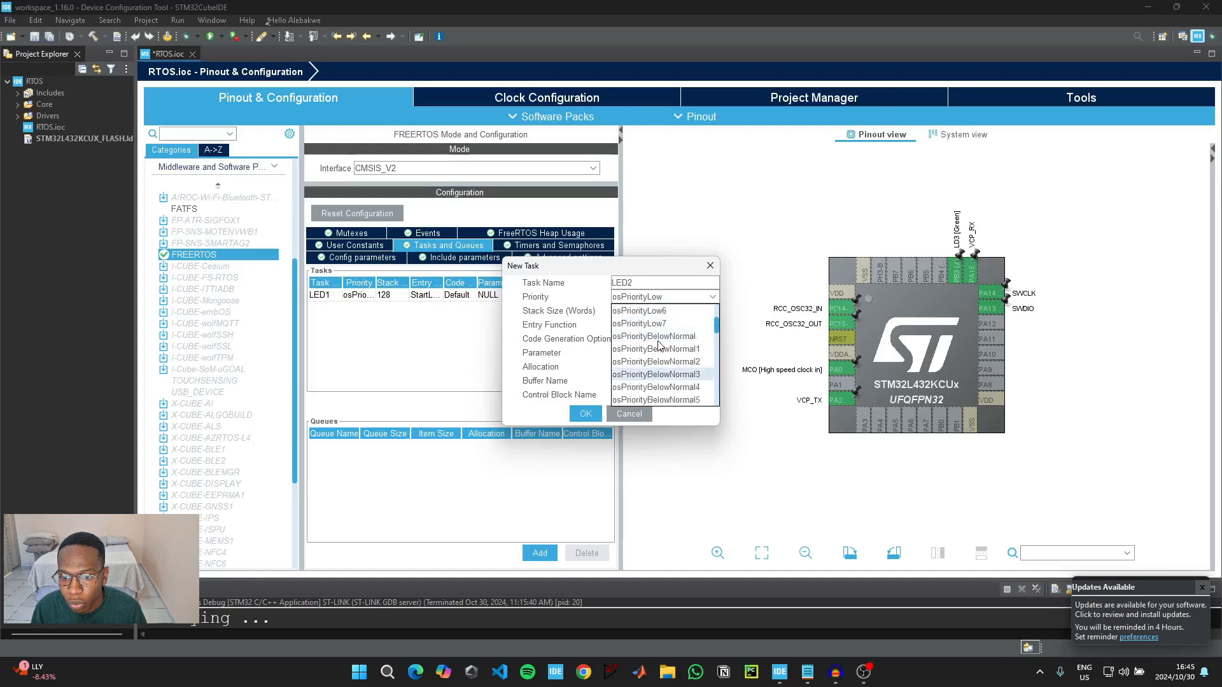
pyautogui.click(586, 413)
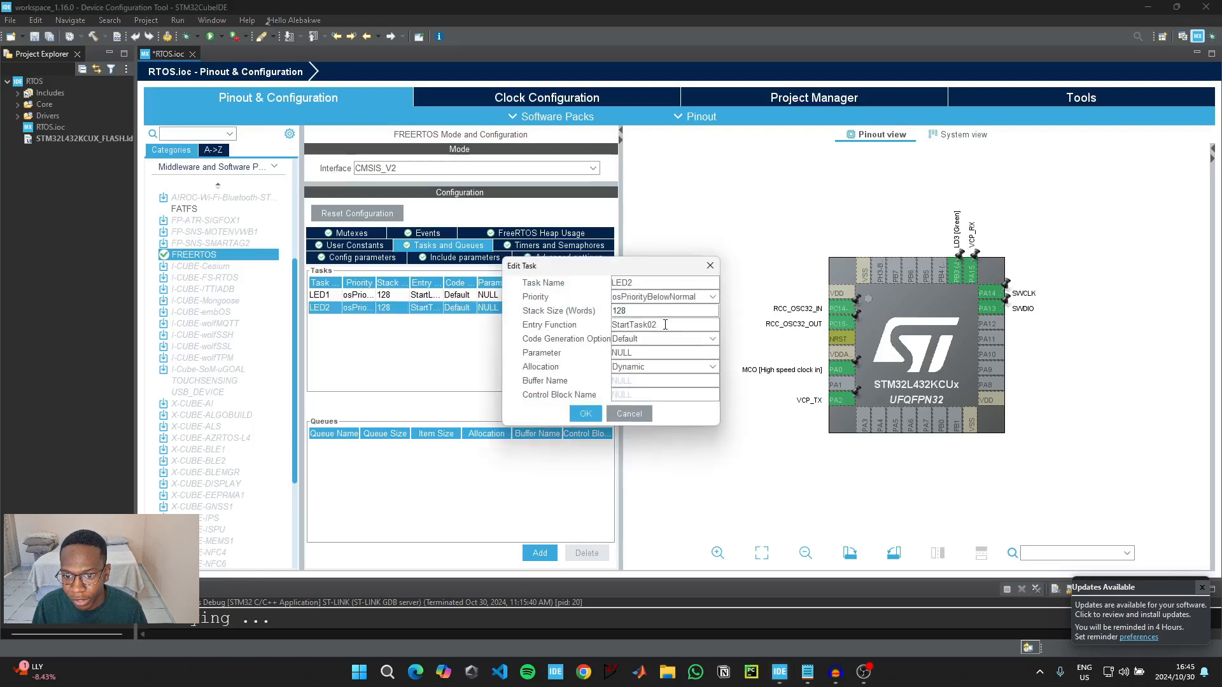
pyautogui.press('backspace')
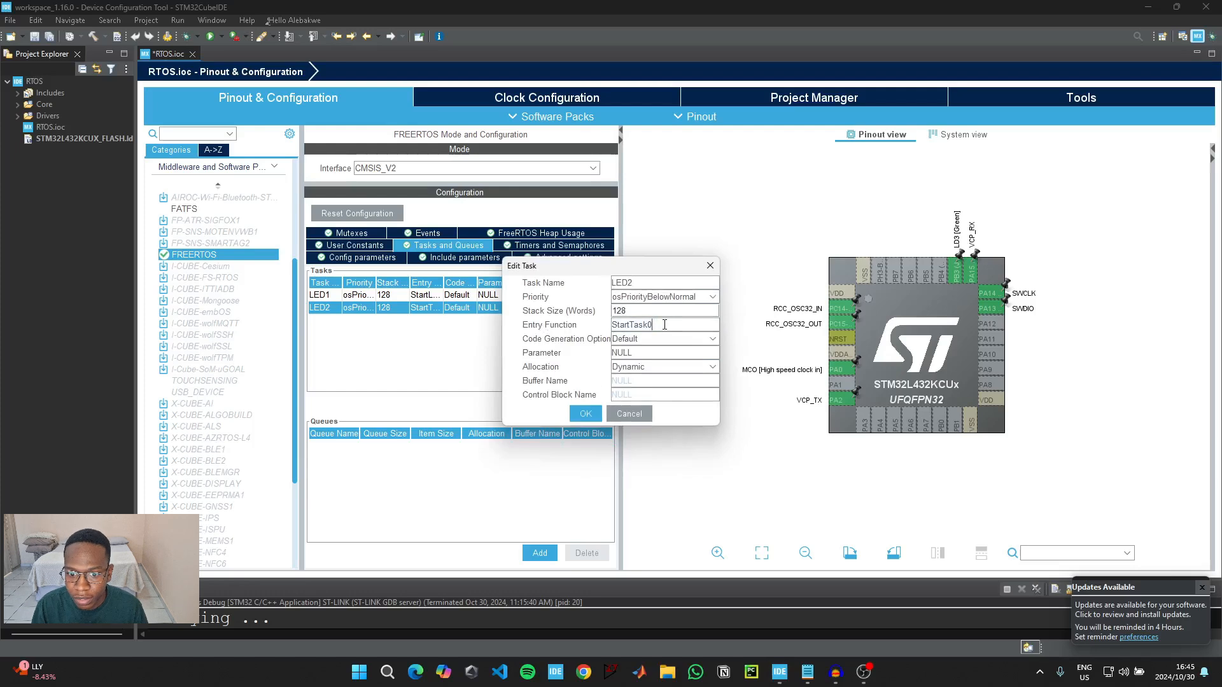
pyautogui.press('backspace')
pyautogui.write('LED2')
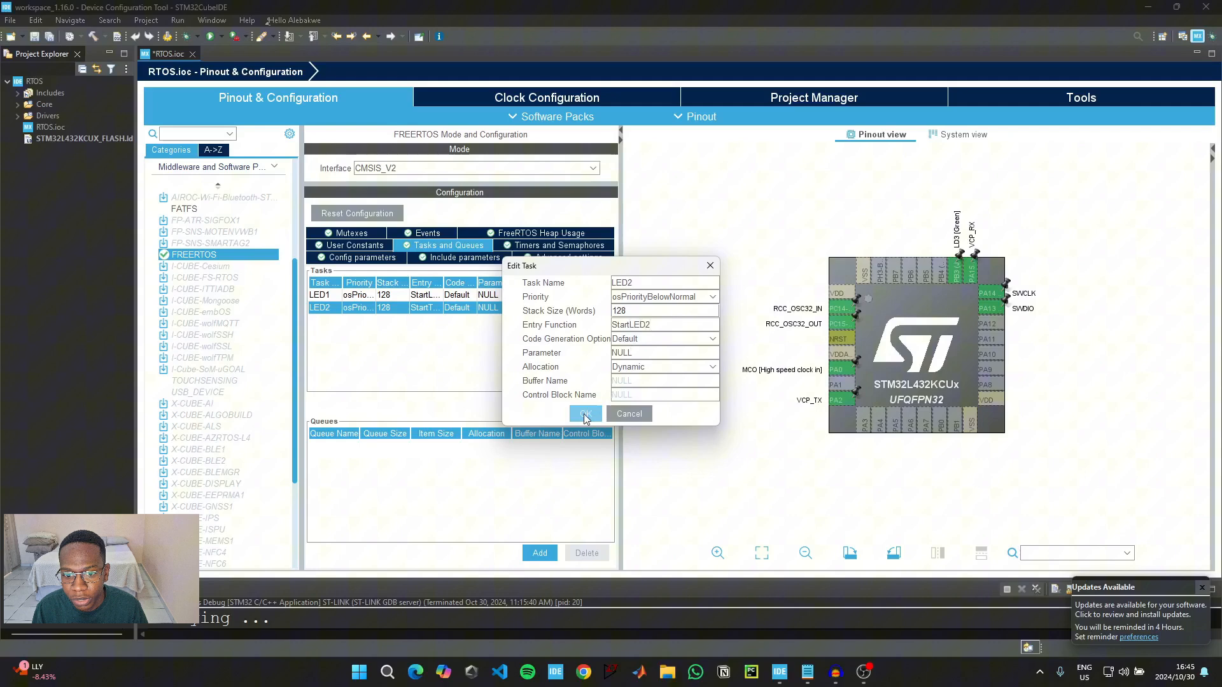
pyautogui.click(585, 414)
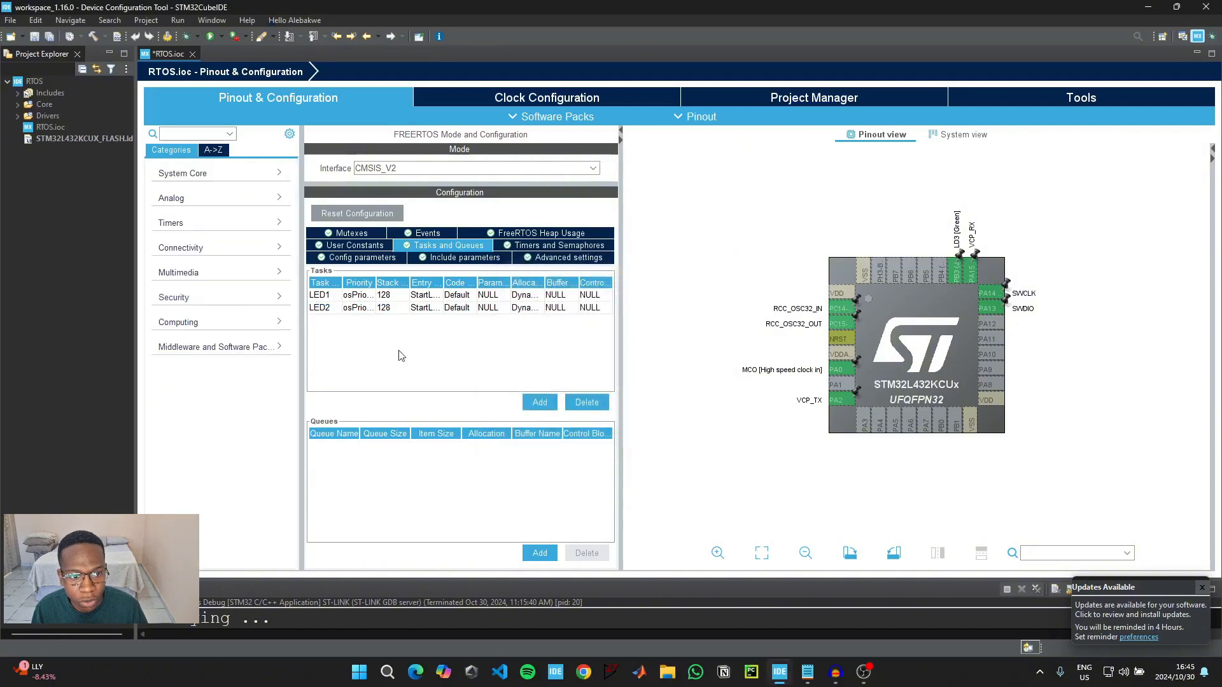
pyautogui.moveTo(212, 228)
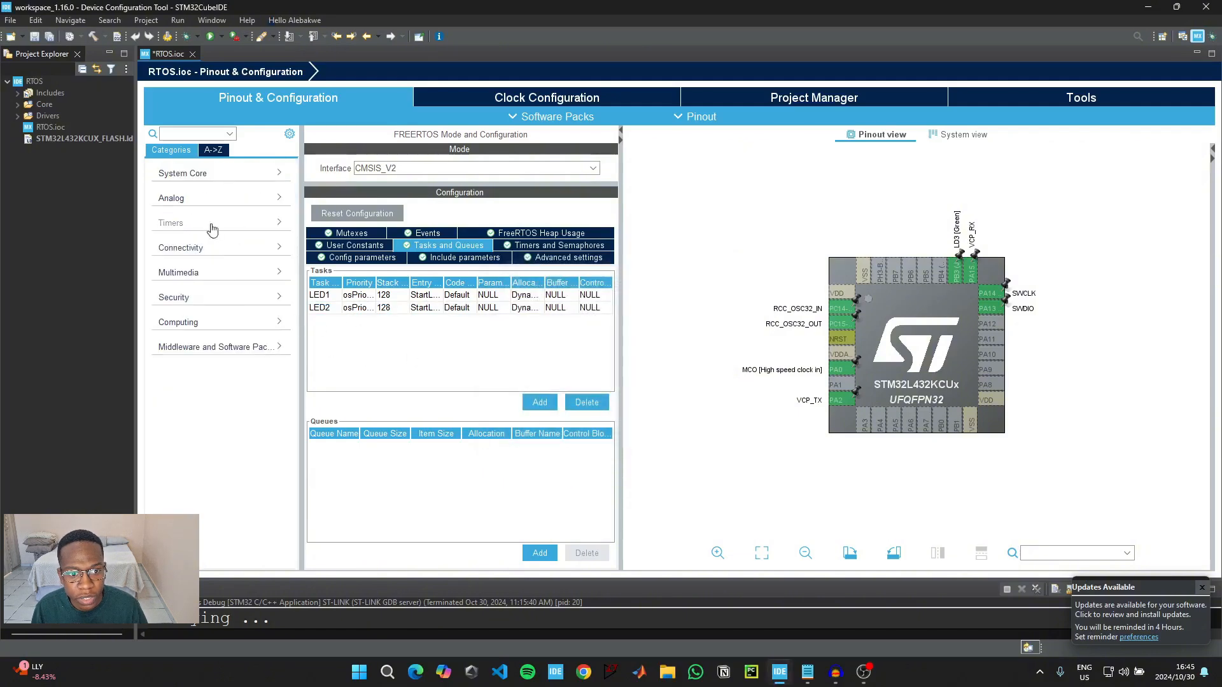
# In System Core SYS settings, change the timebase source from SysTick to TIM7
pyautogui.click(172, 221)
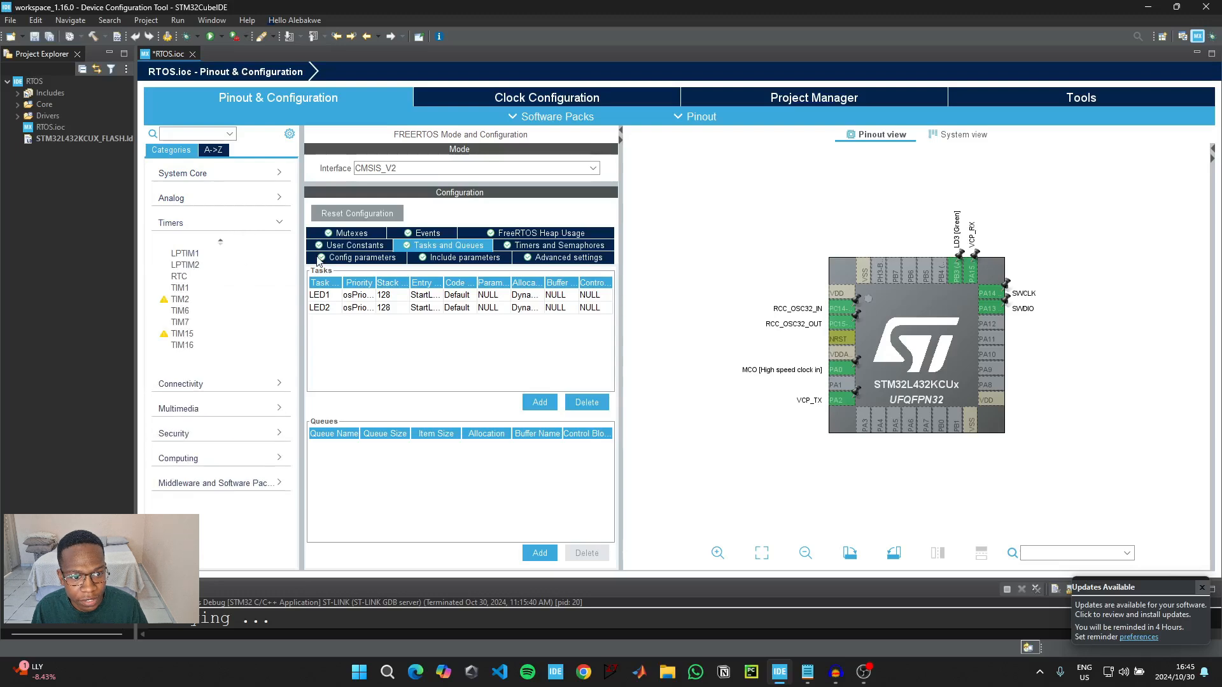
pyautogui.moveTo(180, 299)
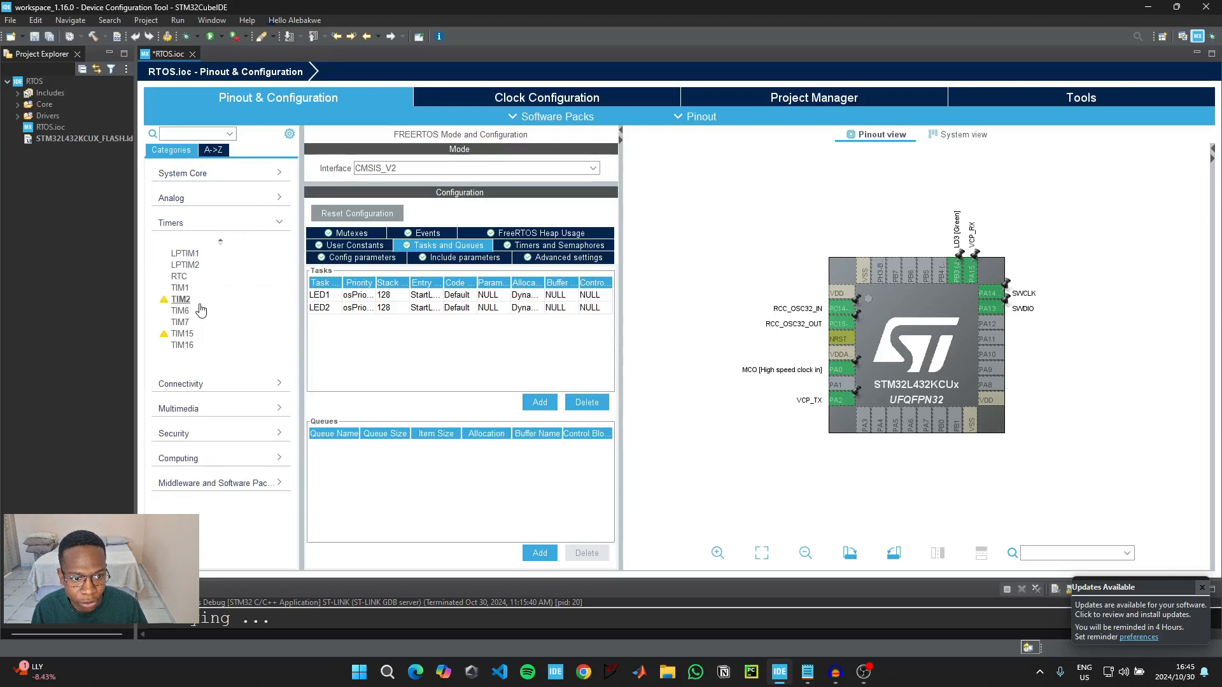
pyautogui.click(183, 172)
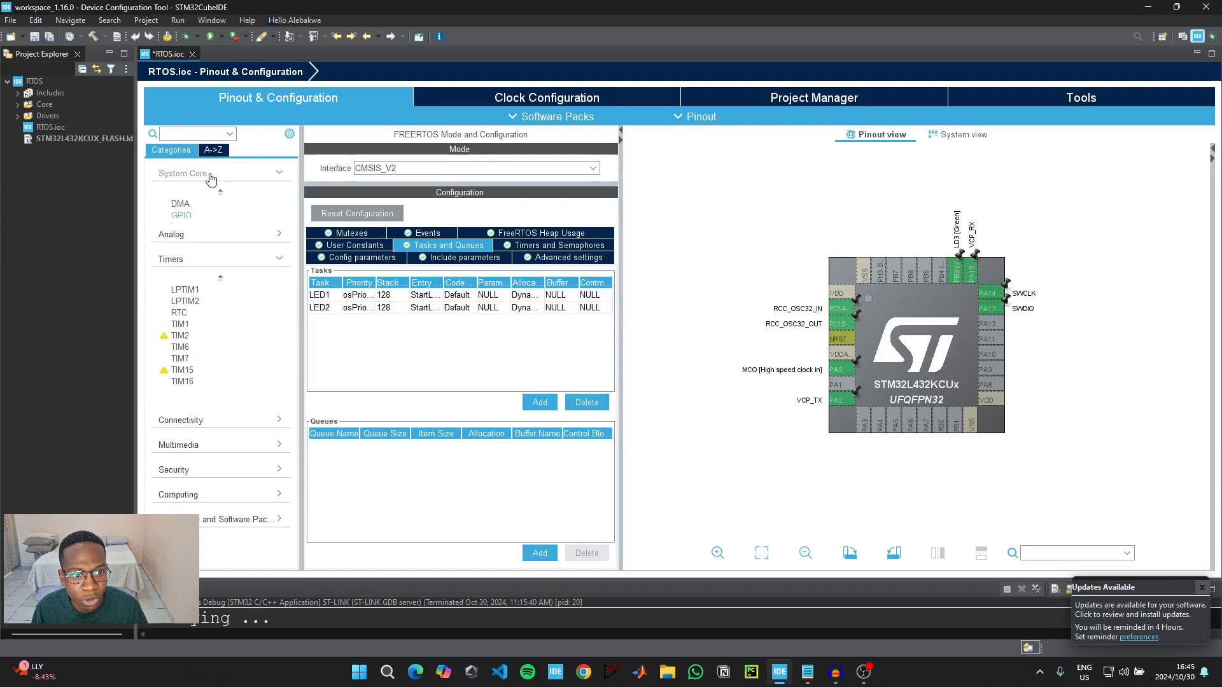
pyautogui.click(183, 173)
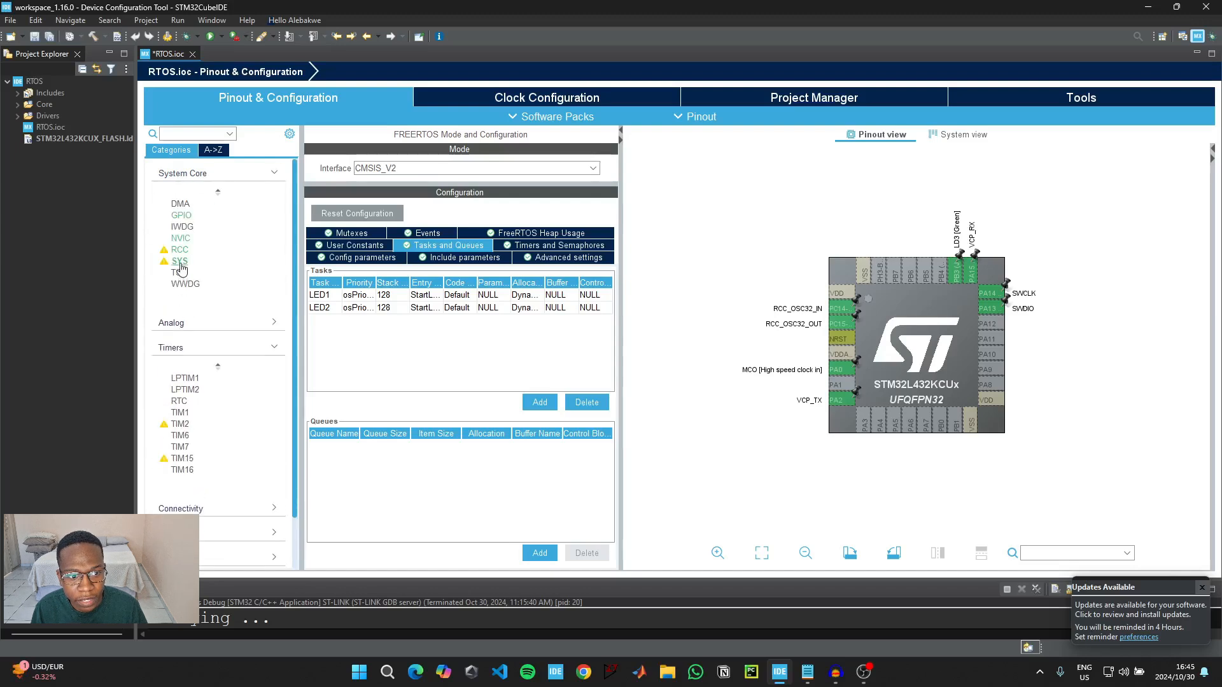
pyautogui.click(180, 261)
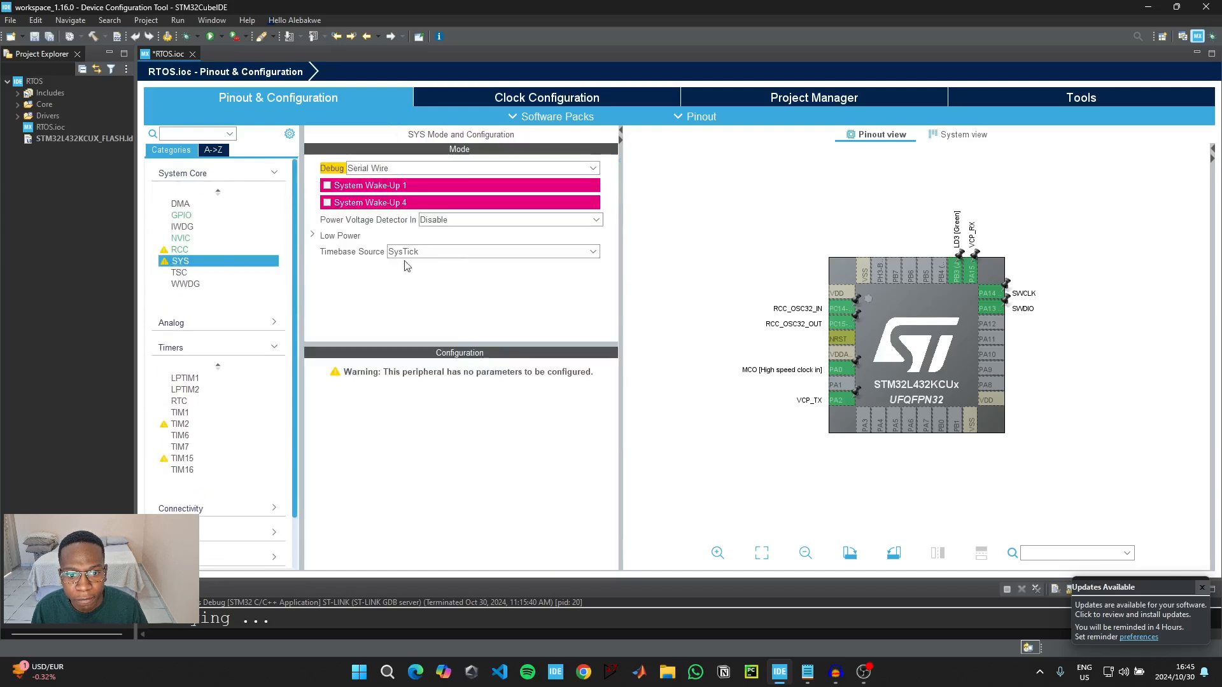
pyautogui.moveTo(433, 262)
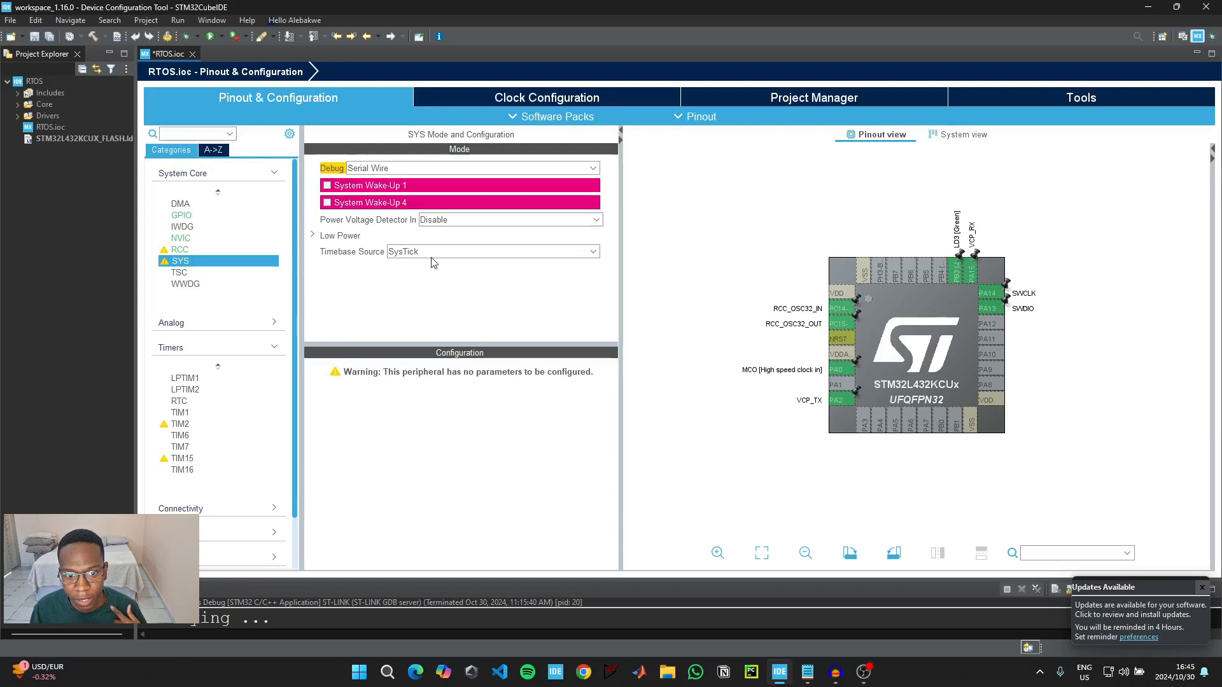
pyautogui.moveTo(422, 257)
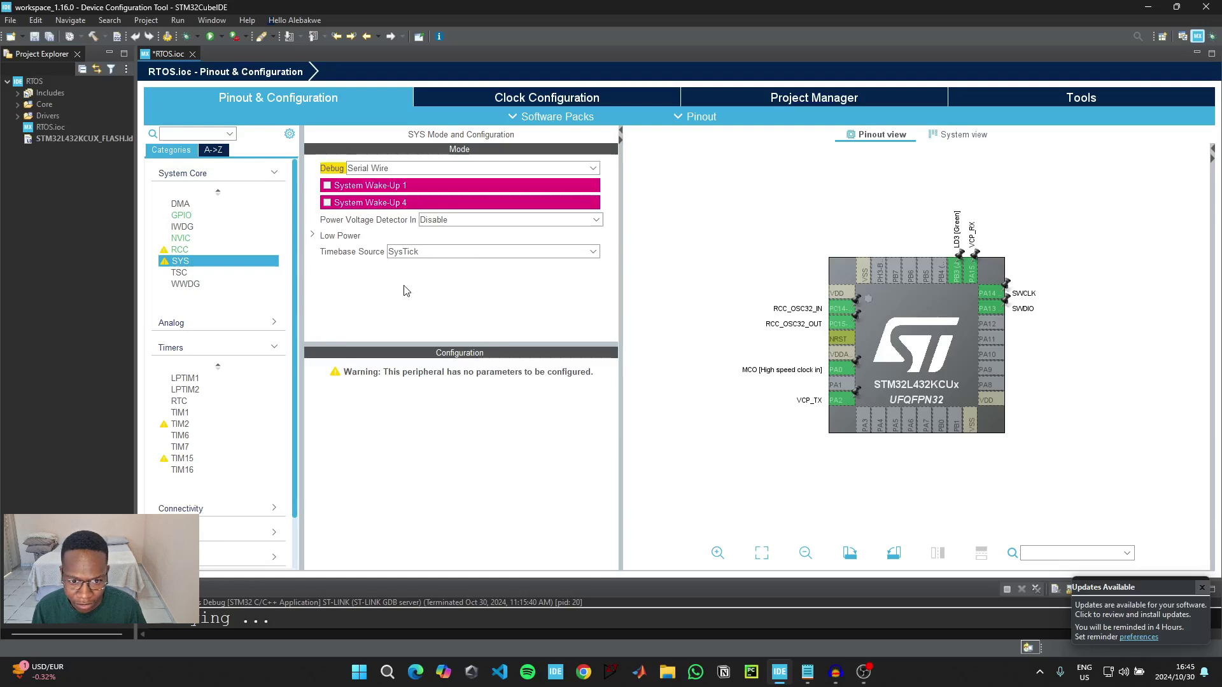
pyautogui.moveTo(433, 258)
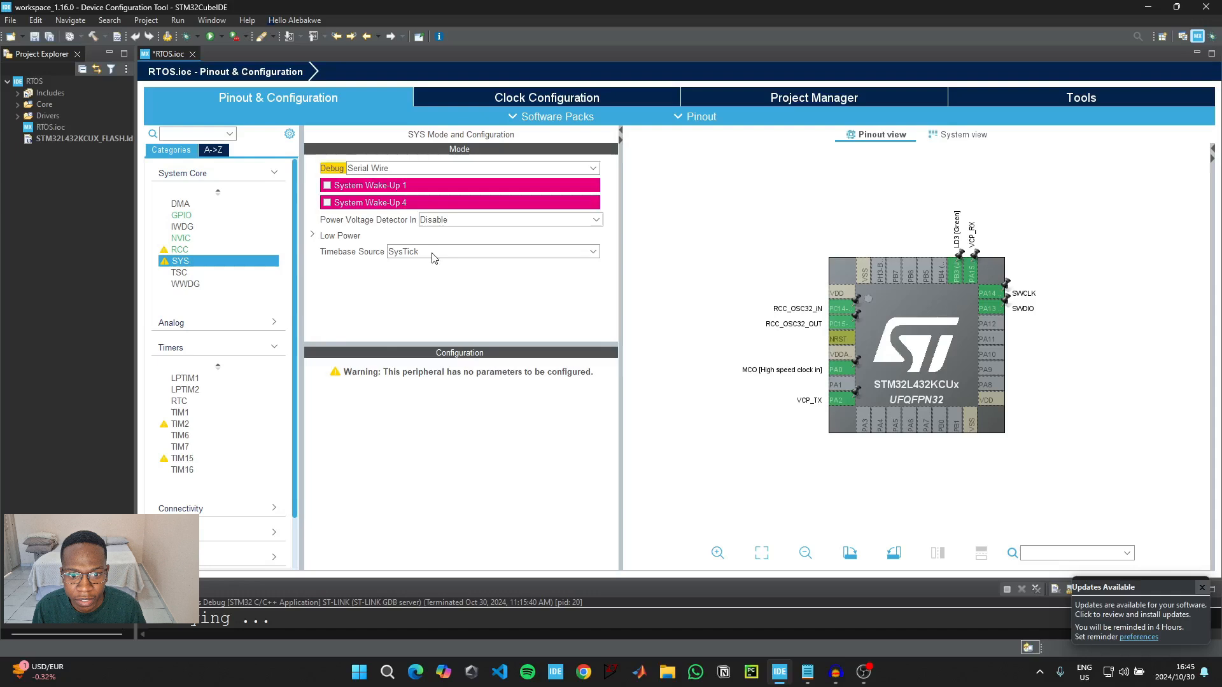
pyautogui.click(492, 251)
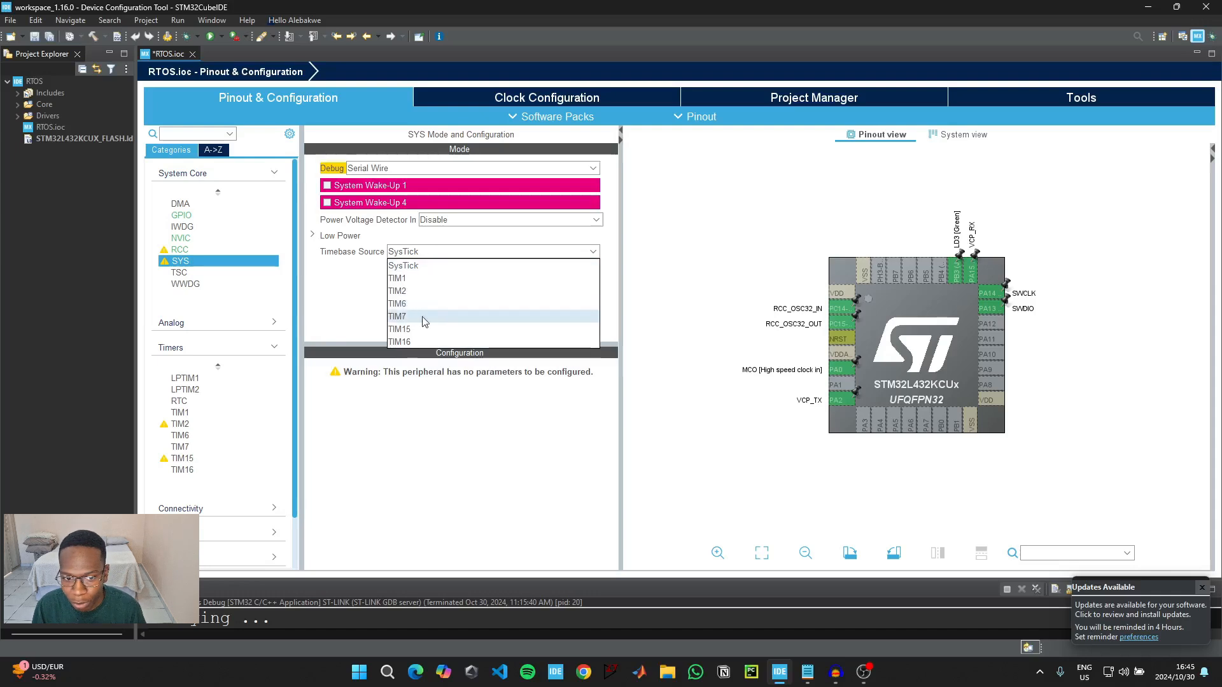
pyautogui.click(397, 316)
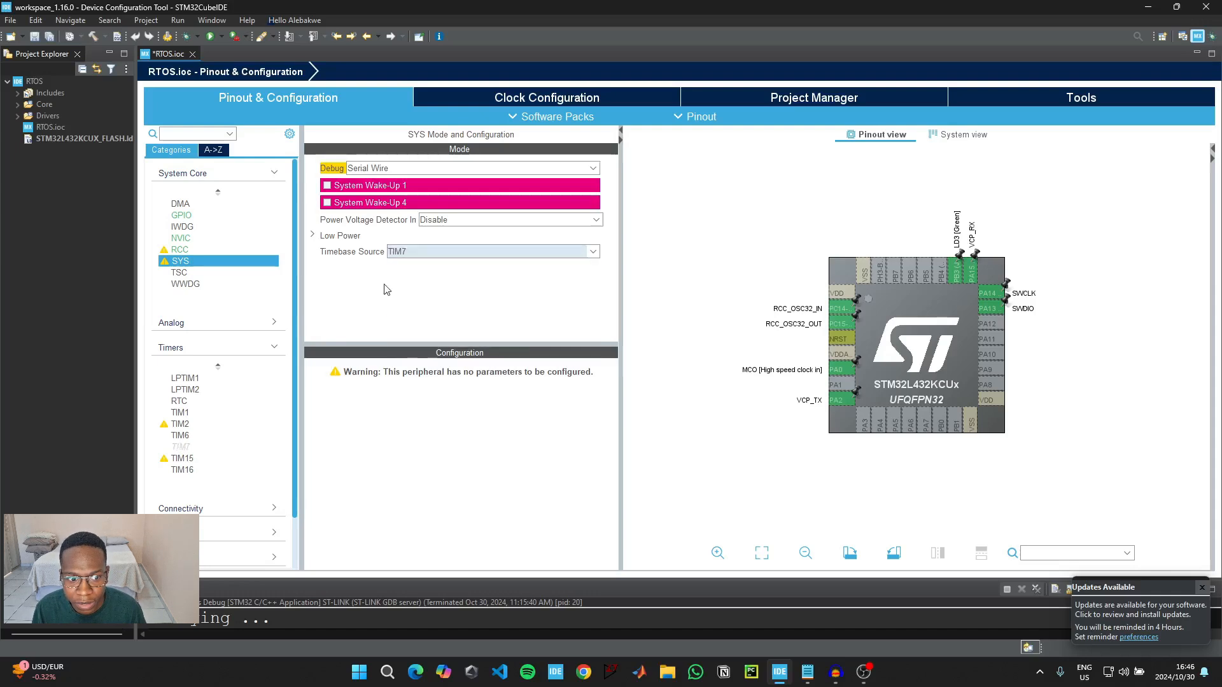
pyautogui.moveTo(681, 280)
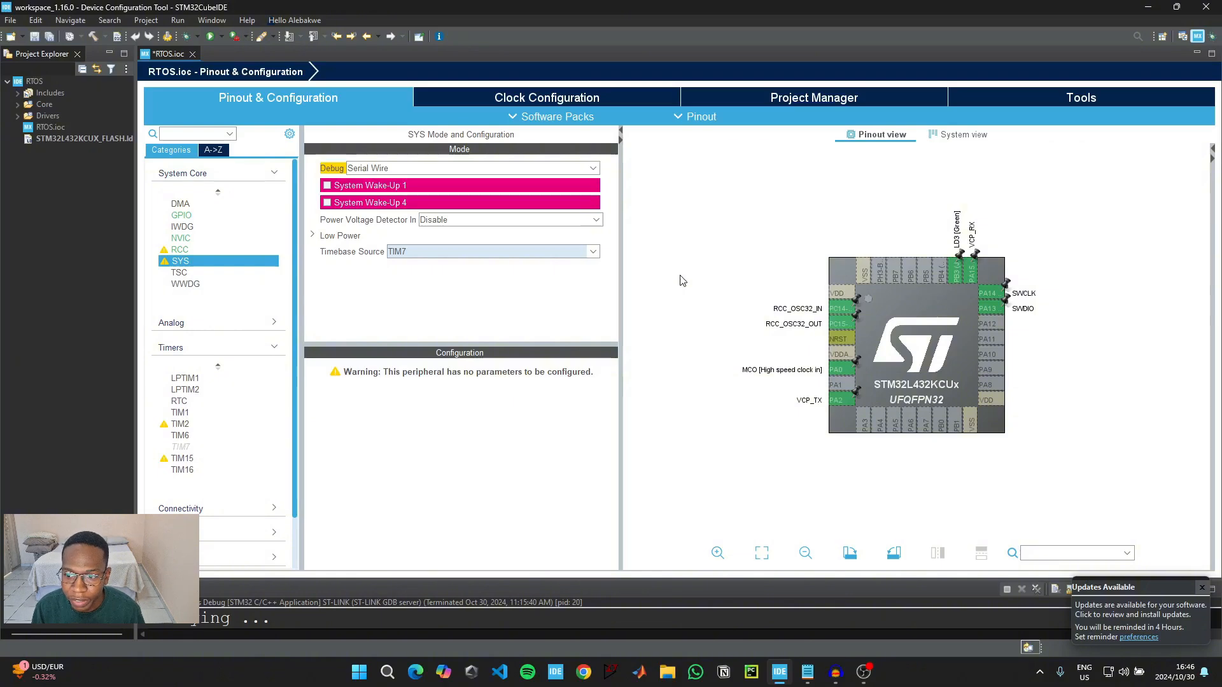
pyautogui.moveTo(678, 450)
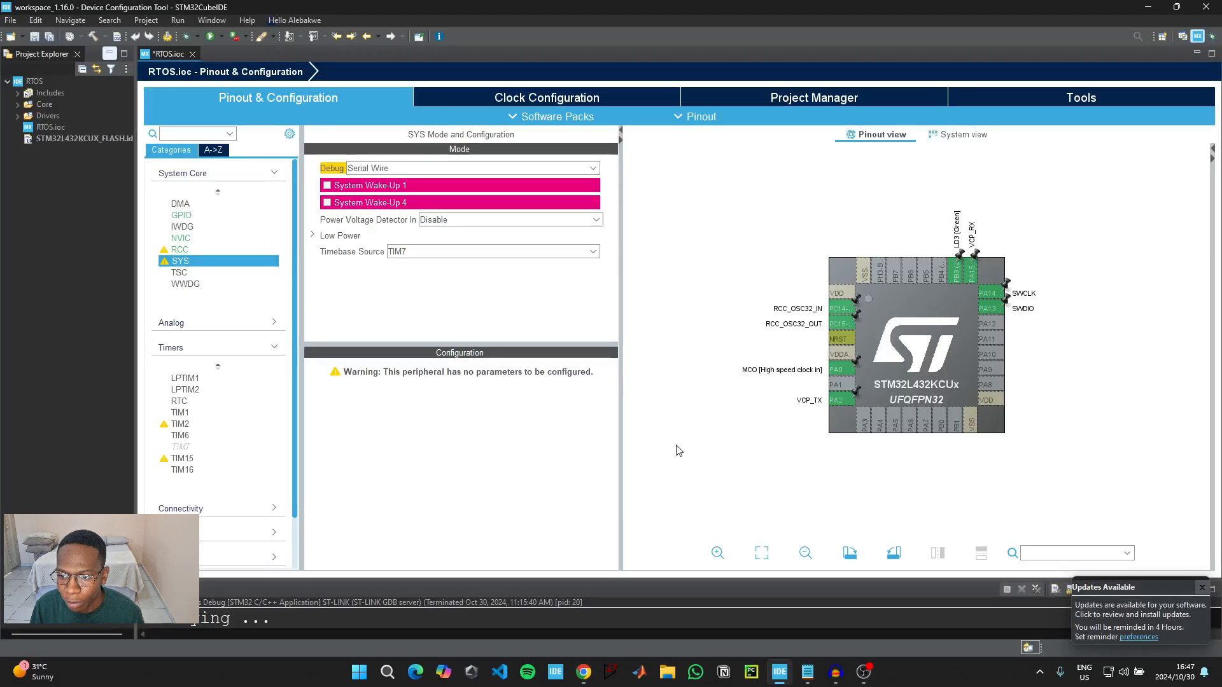
pyautogui.moveTo(674, 447)
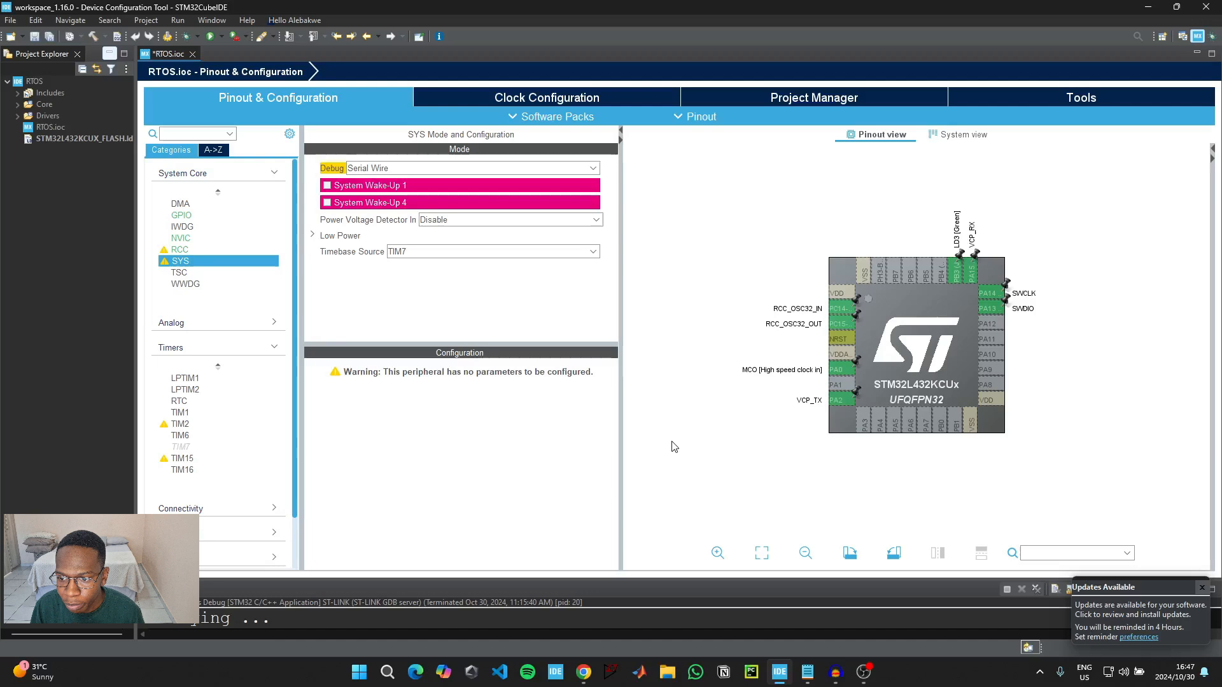
pyautogui.moveTo(913, 276)
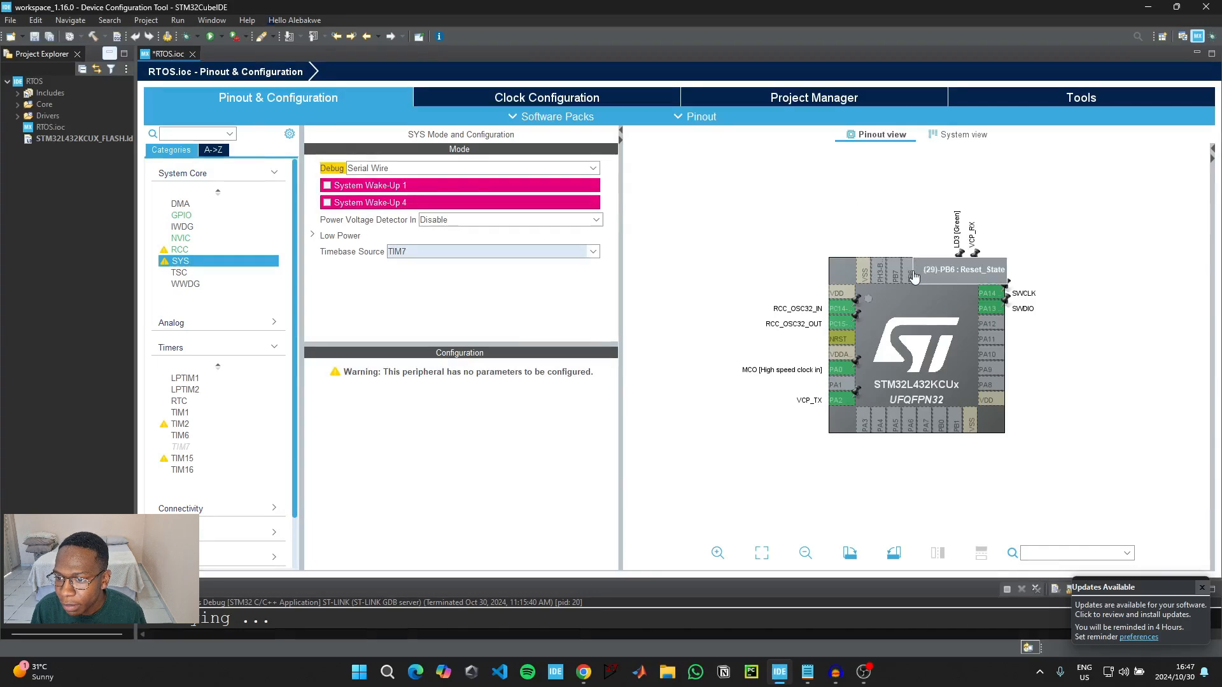
# Set pins PB6 and PA8 to GPIO_Output in the Pinout view
pyautogui.click(959, 269)
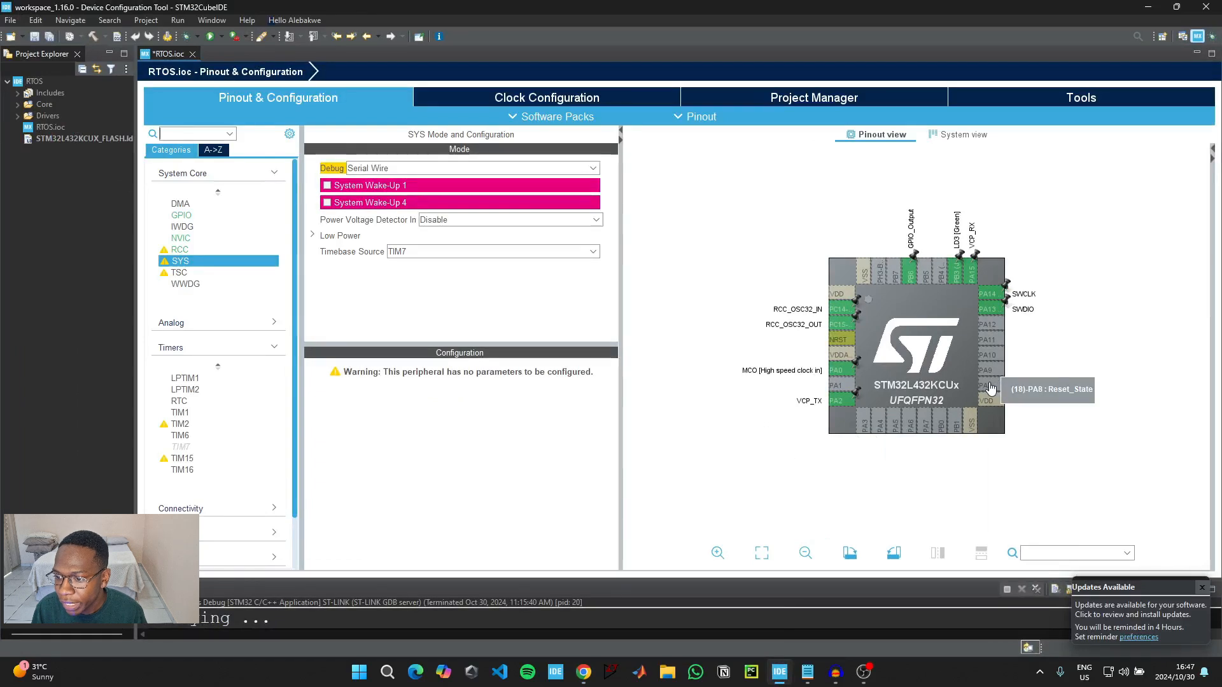
pyautogui.click(987, 369)
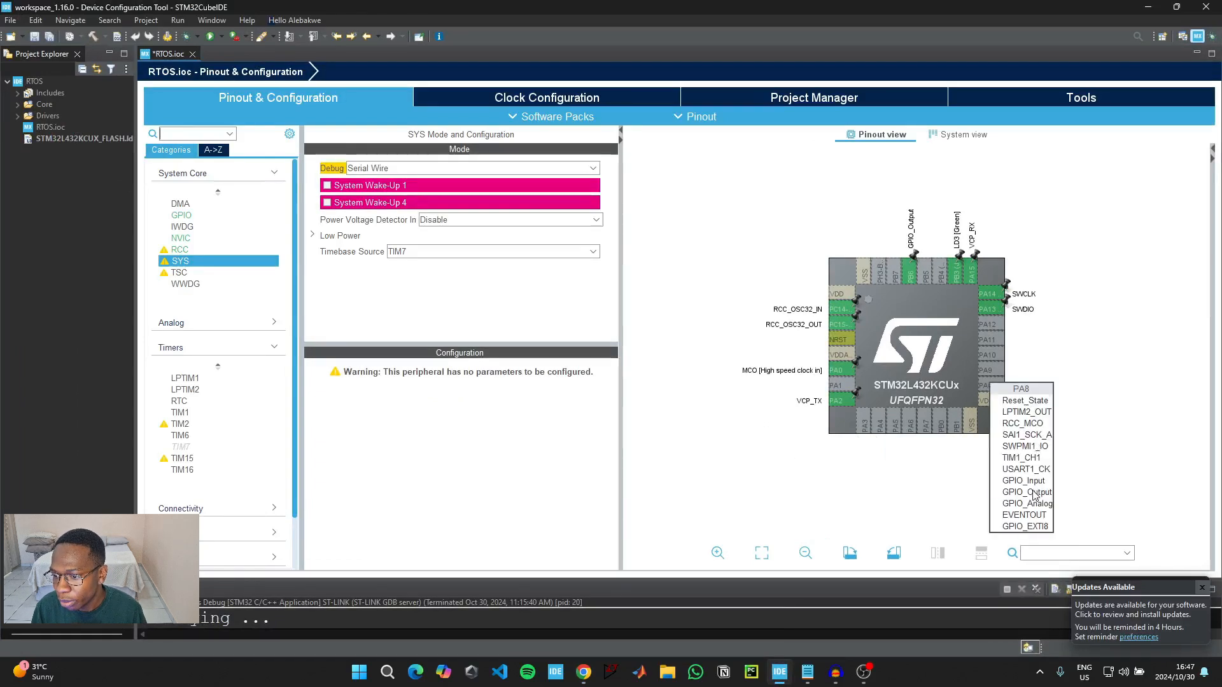
pyautogui.click(1025, 491)
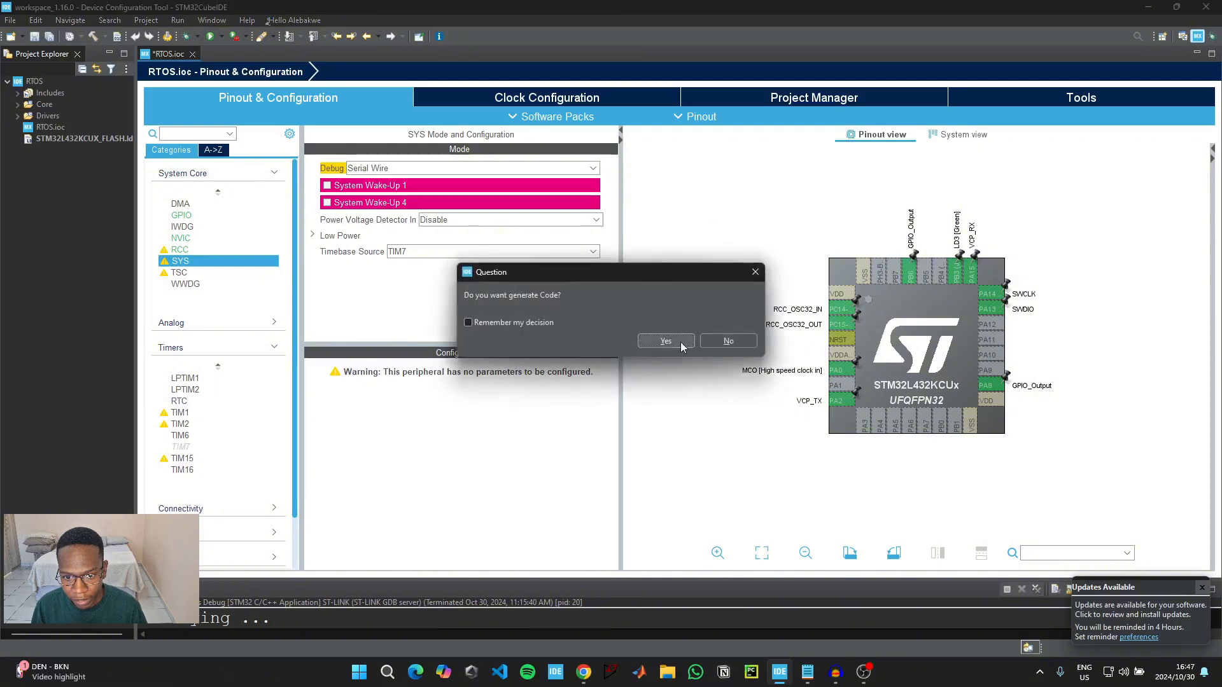
# Generate the project code, accepting the USE_NEWLIB_REENTRANT warning
pyautogui.click(664, 341)
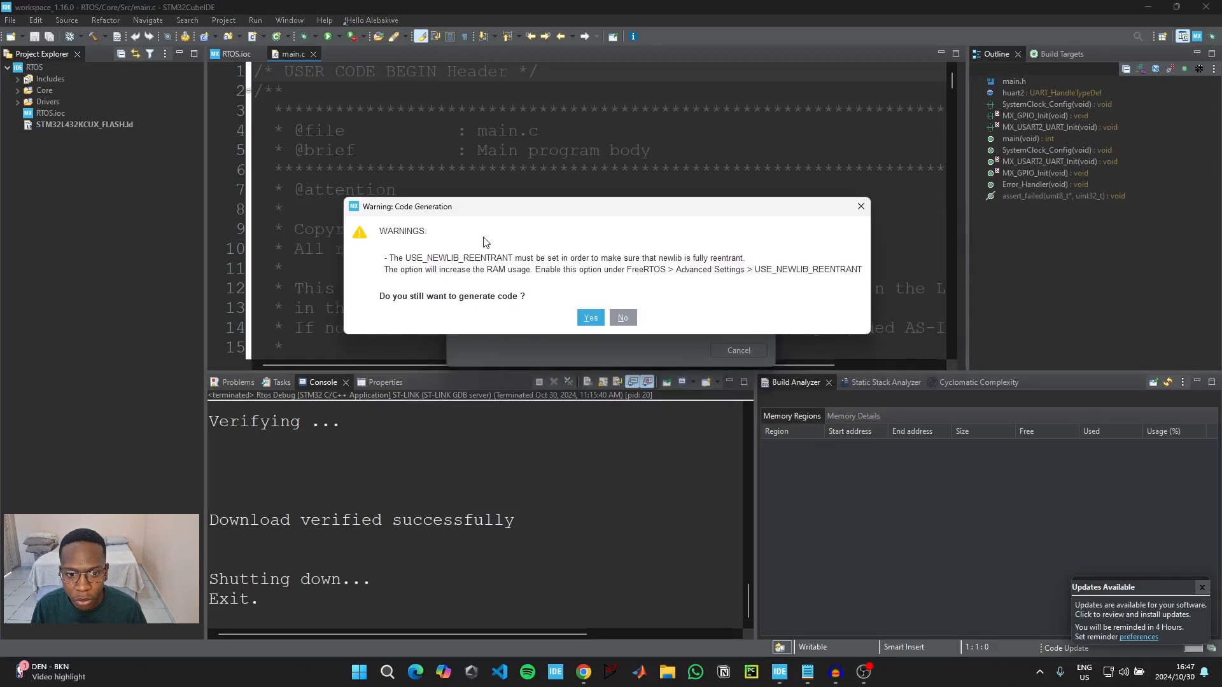
pyautogui.click(589, 317)
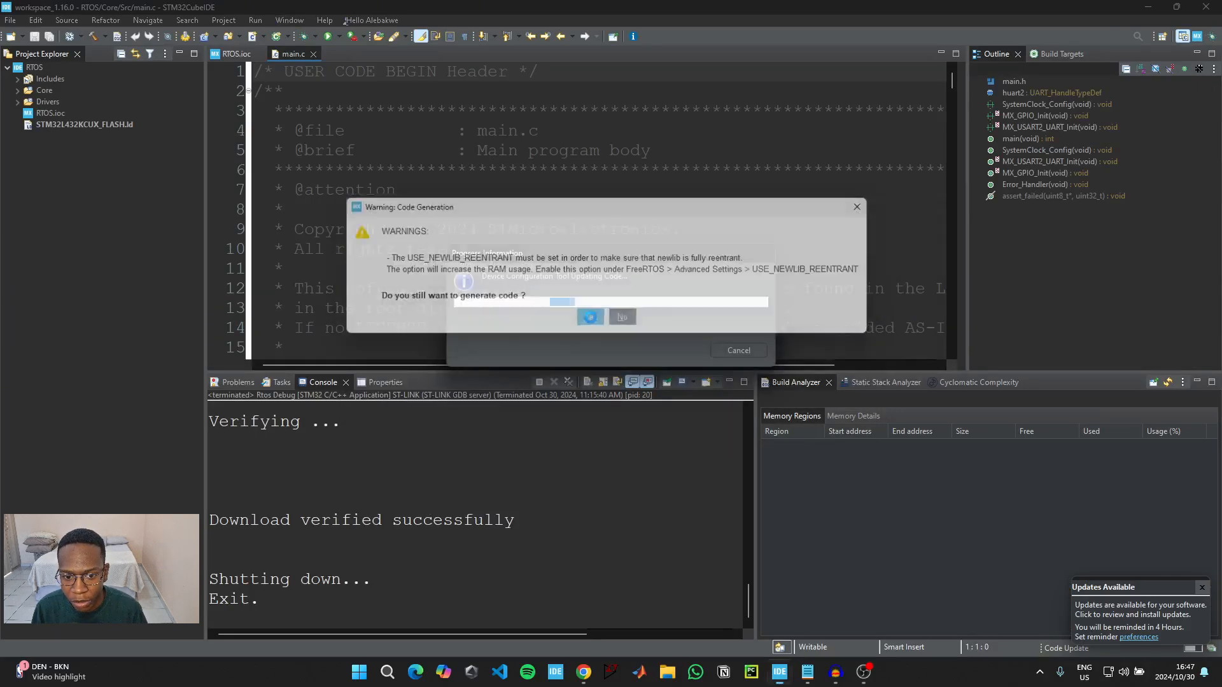
pyautogui.click(590, 317)
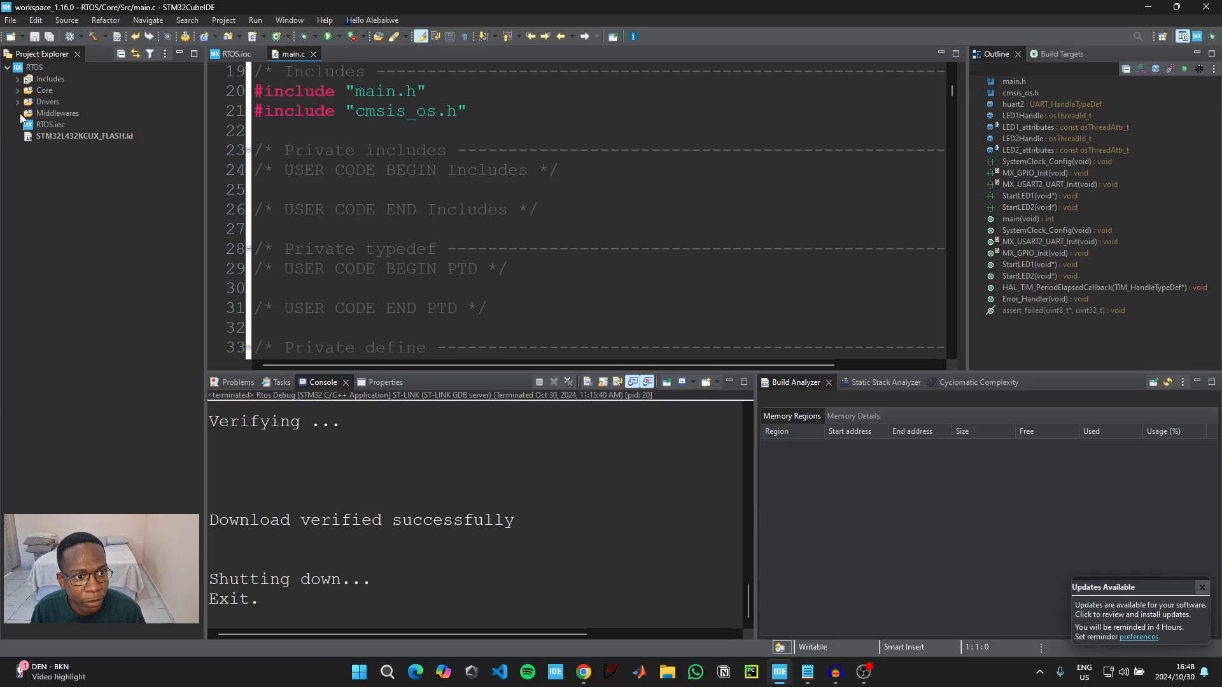
# Browse the generated Middlewares/FreeRTOS folder in the project explorer
pyautogui.click(19, 113)
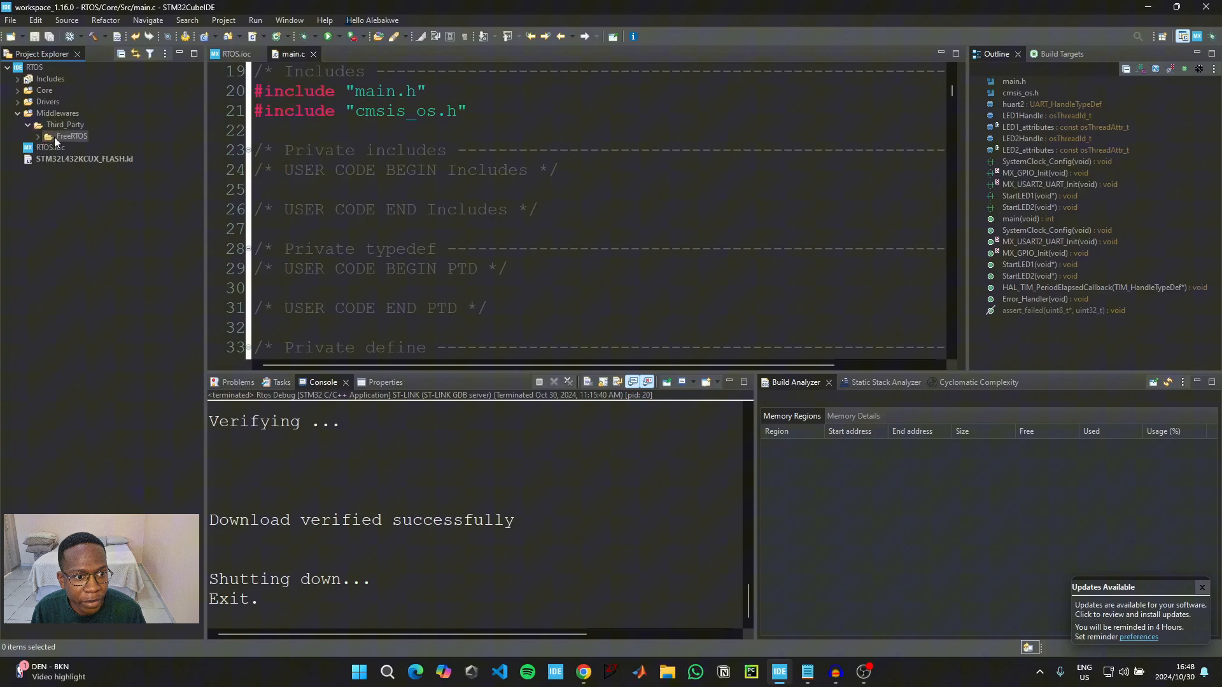
pyautogui.click(39, 136)
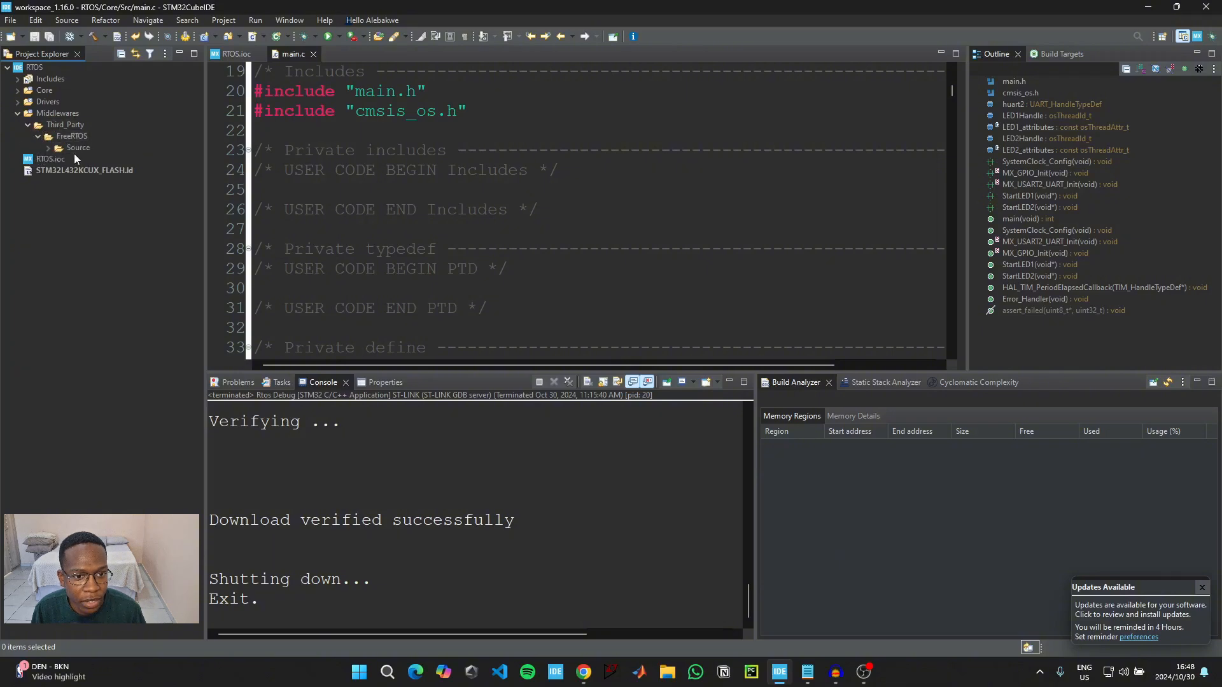
pyautogui.scroll(-3)
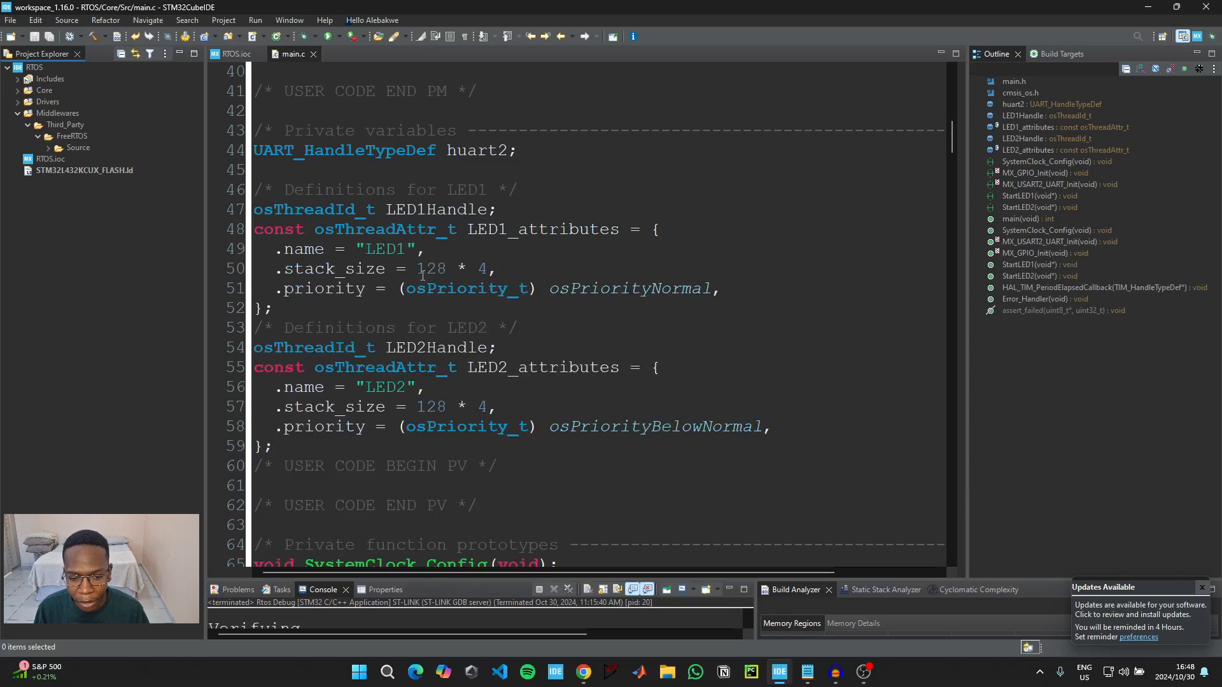
pyautogui.scroll(-3)
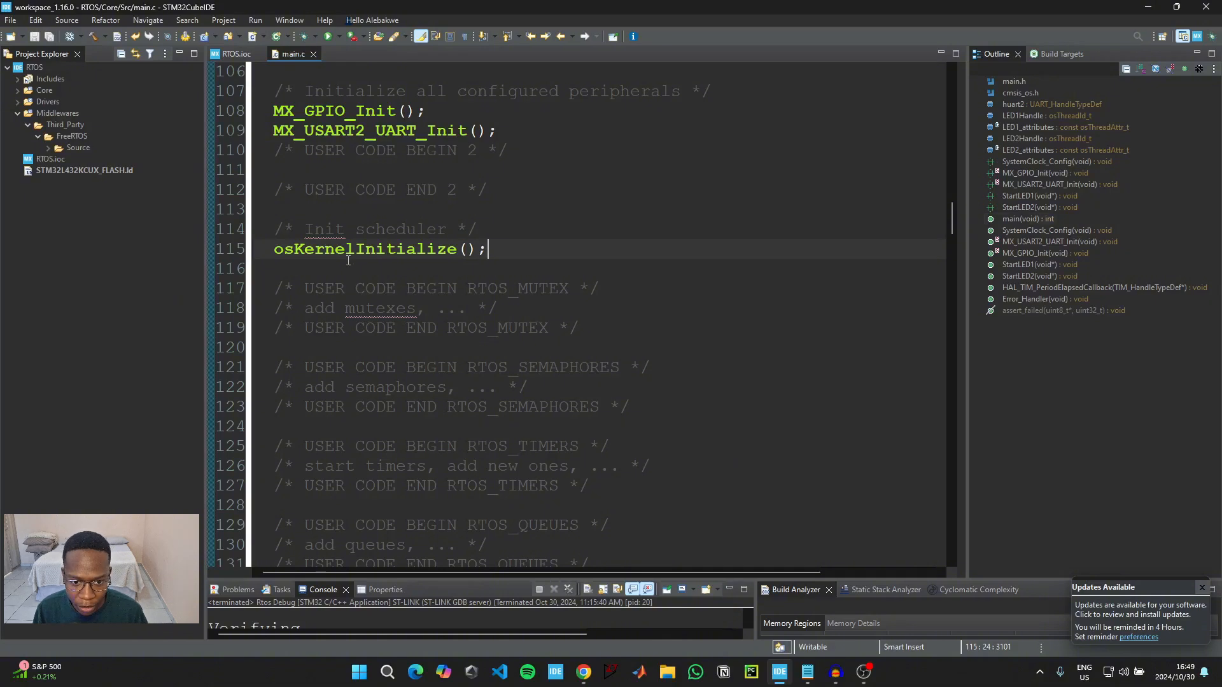
pyautogui.scroll(-3)
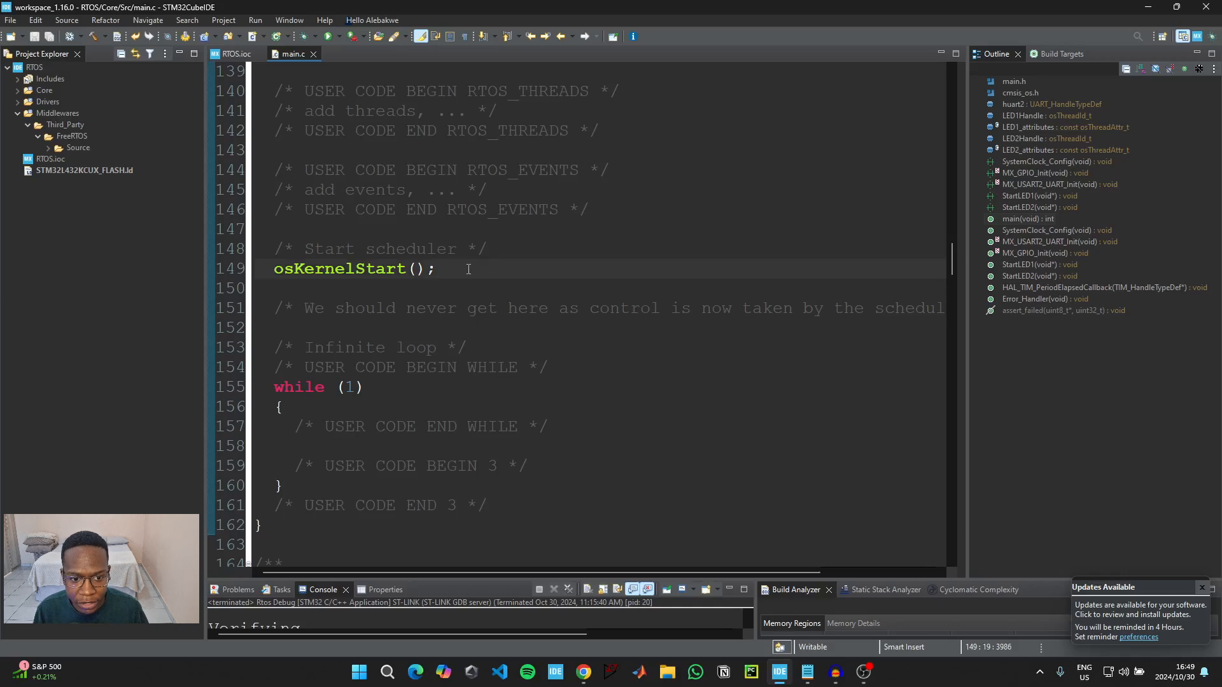
pyautogui.moveTo(404, 268)
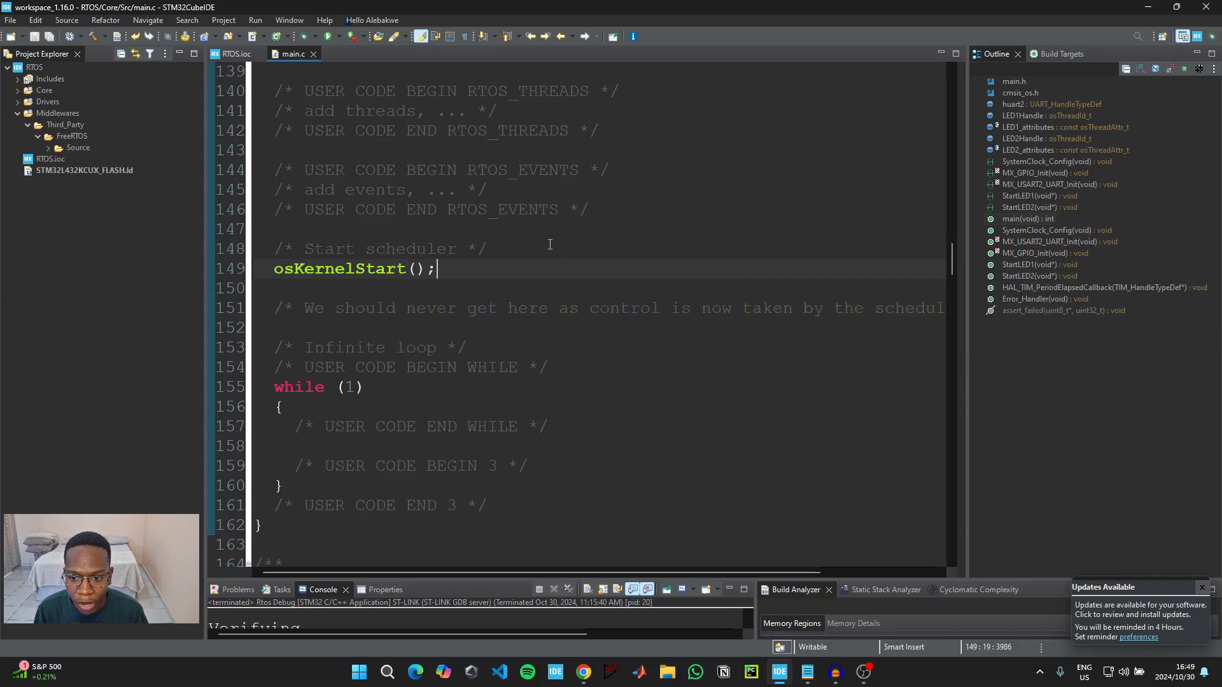
pyautogui.moveTo(440, 269)
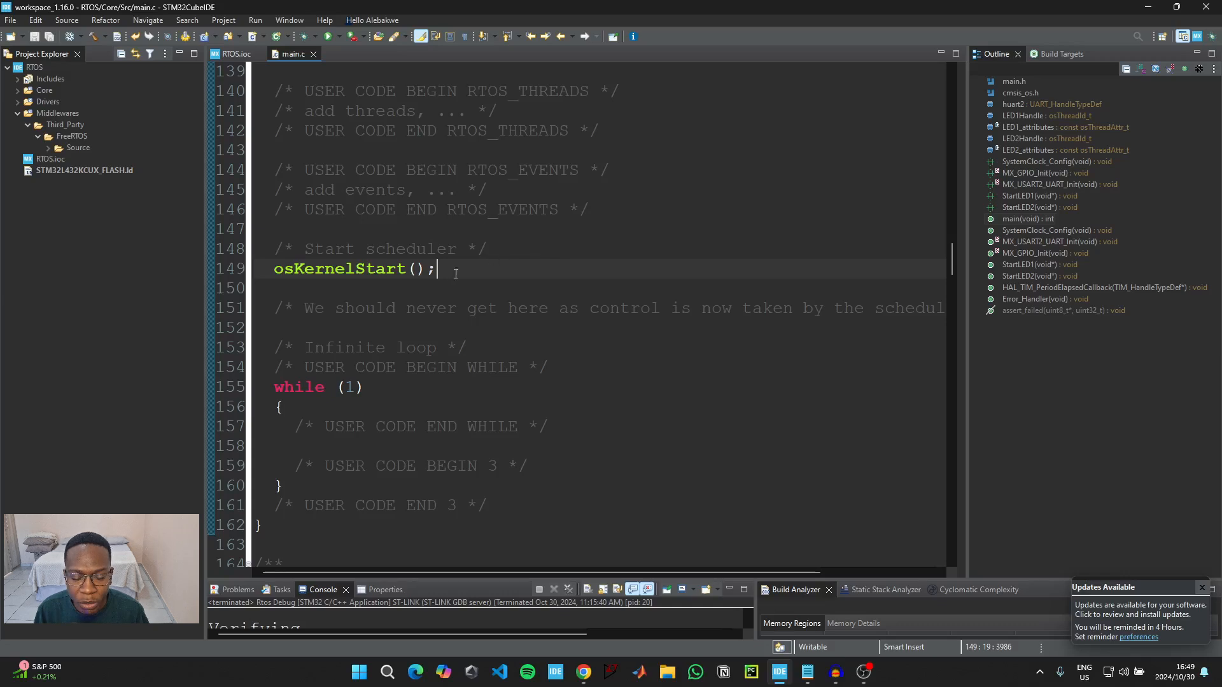
pyautogui.moveTo(522, 284)
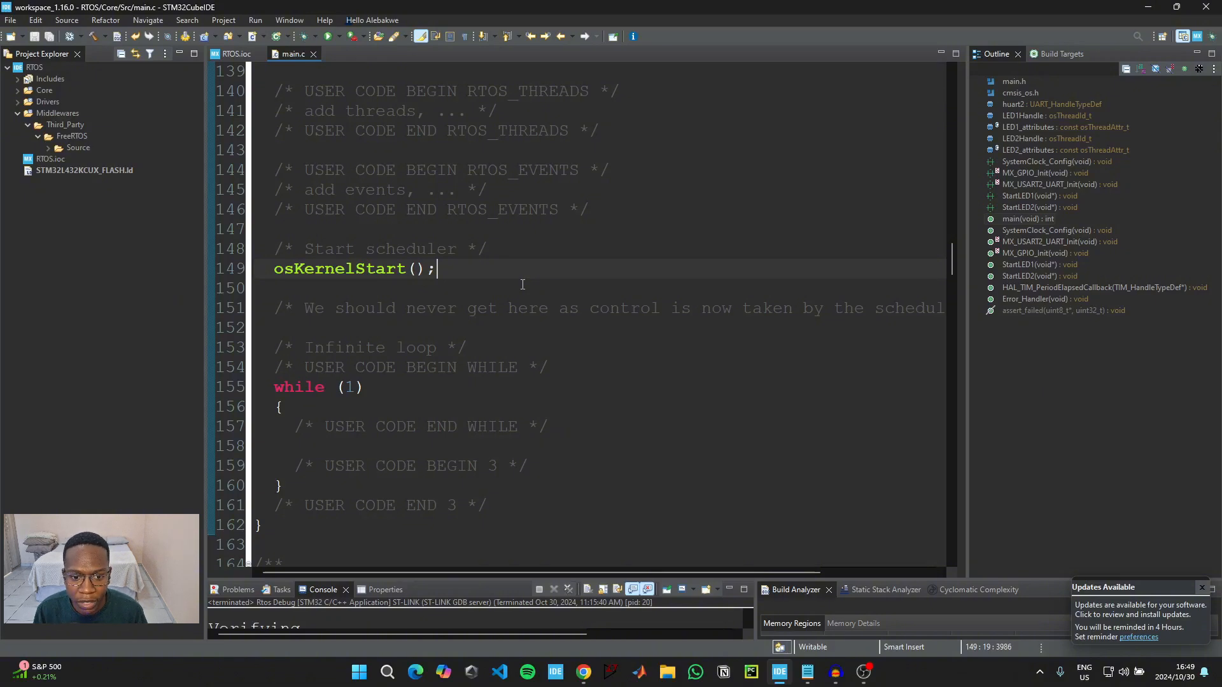
pyautogui.scroll(-3)
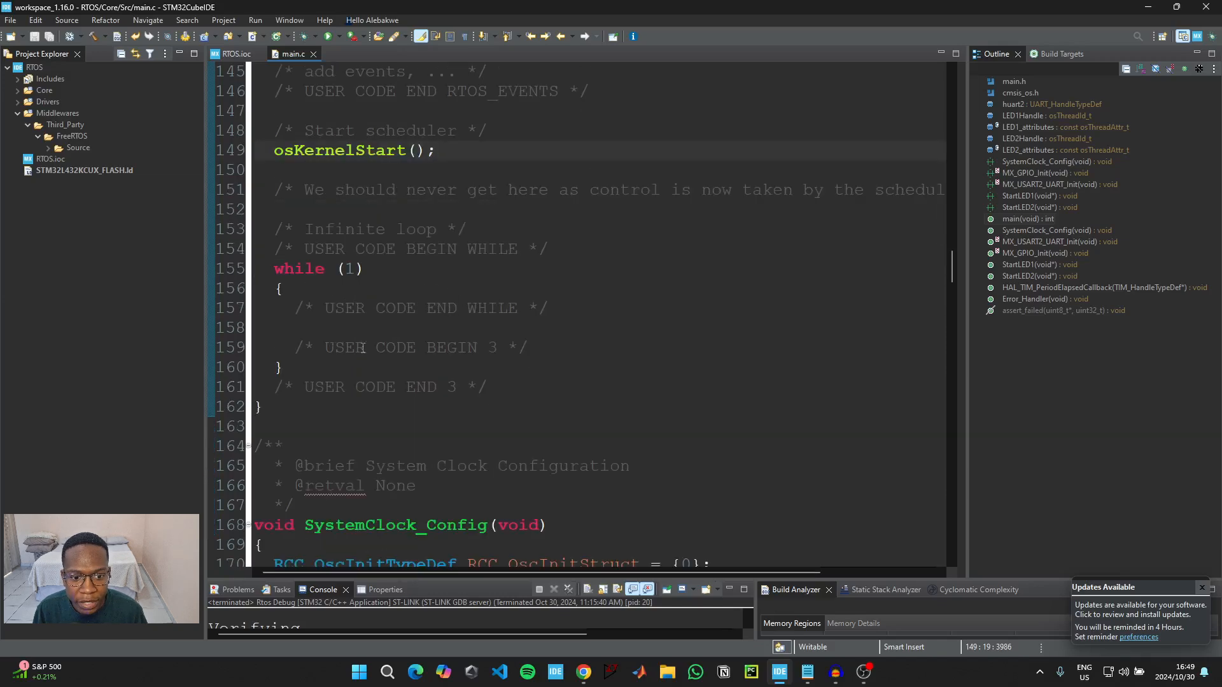
pyautogui.scroll(-3)
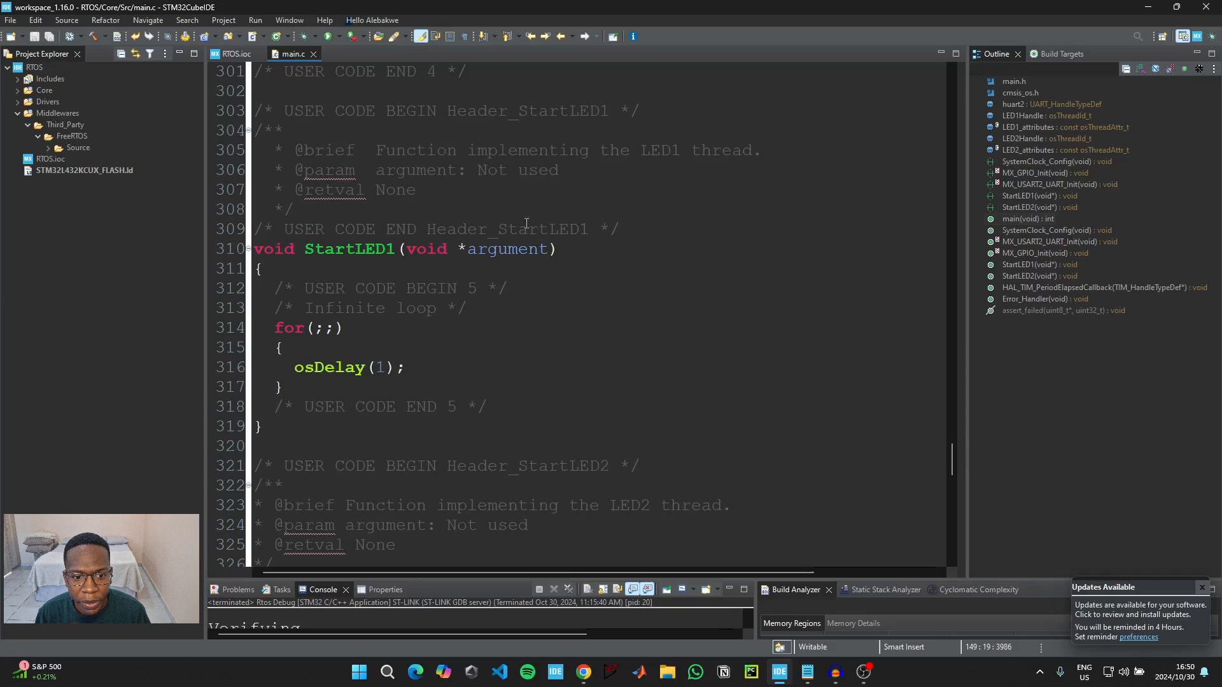
pyautogui.moveTo(377, 300)
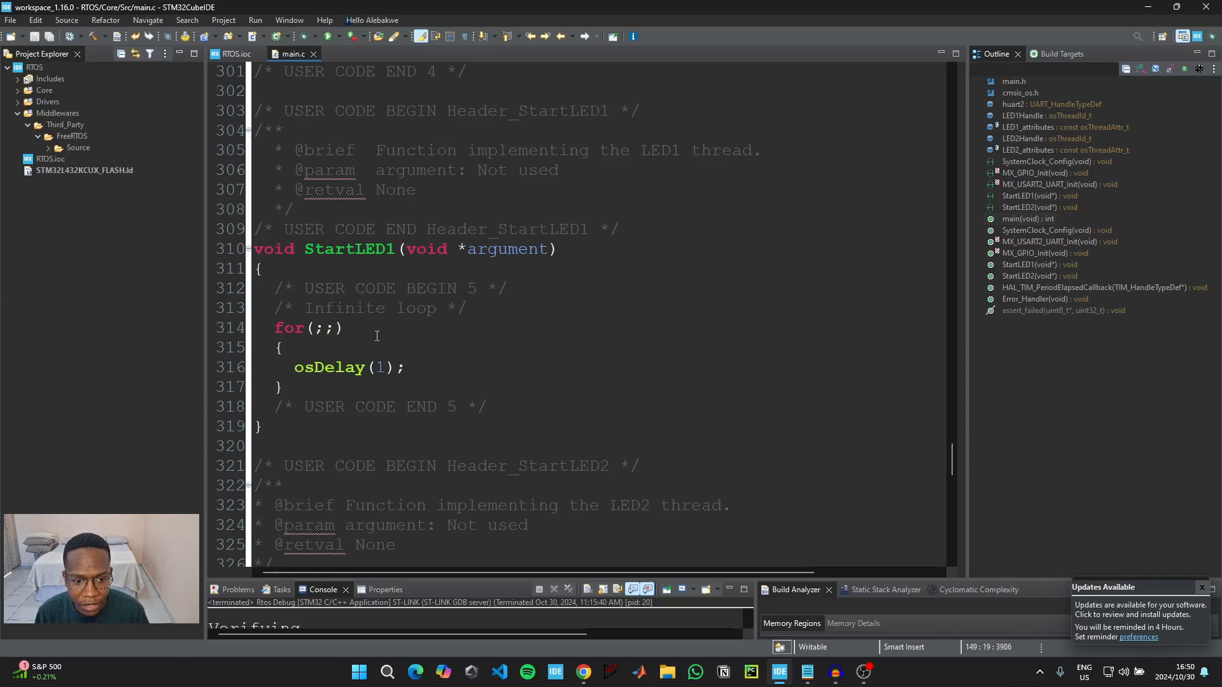
# Add HAL_GPIO_TogglePin(GPIOB, GPIO_PIN6) in the LED1 loop and clear the osDelay value
pyautogui.press('enter')
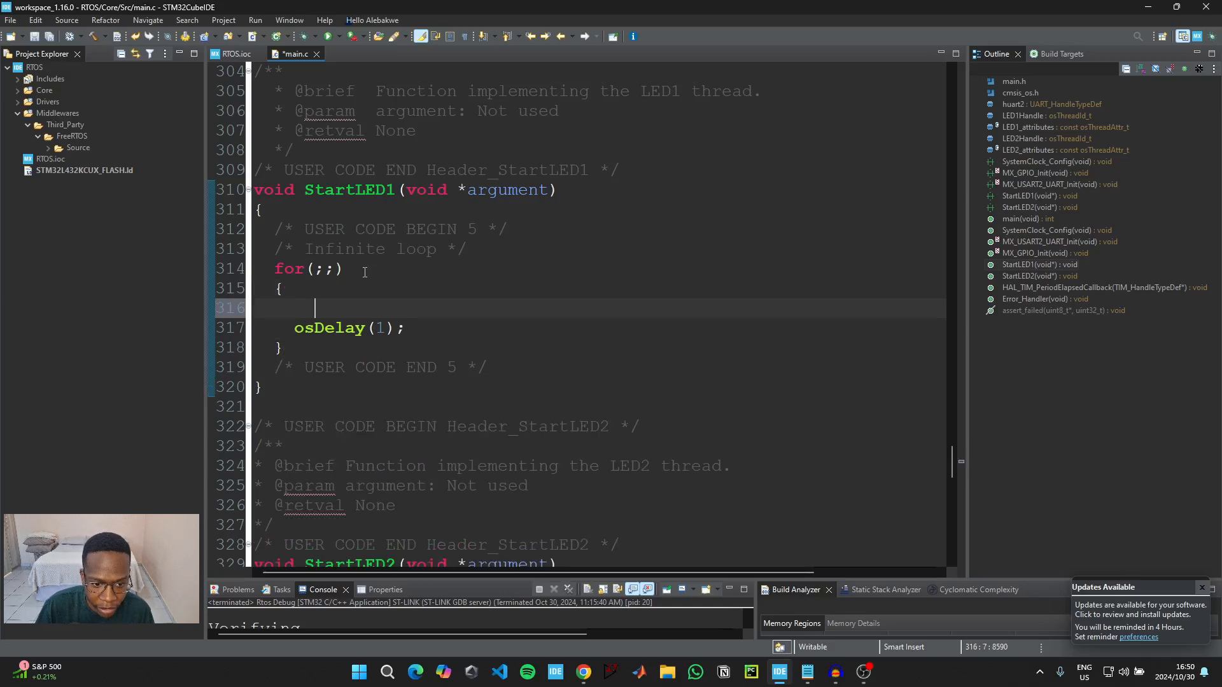
pyautogui.write('HAL')
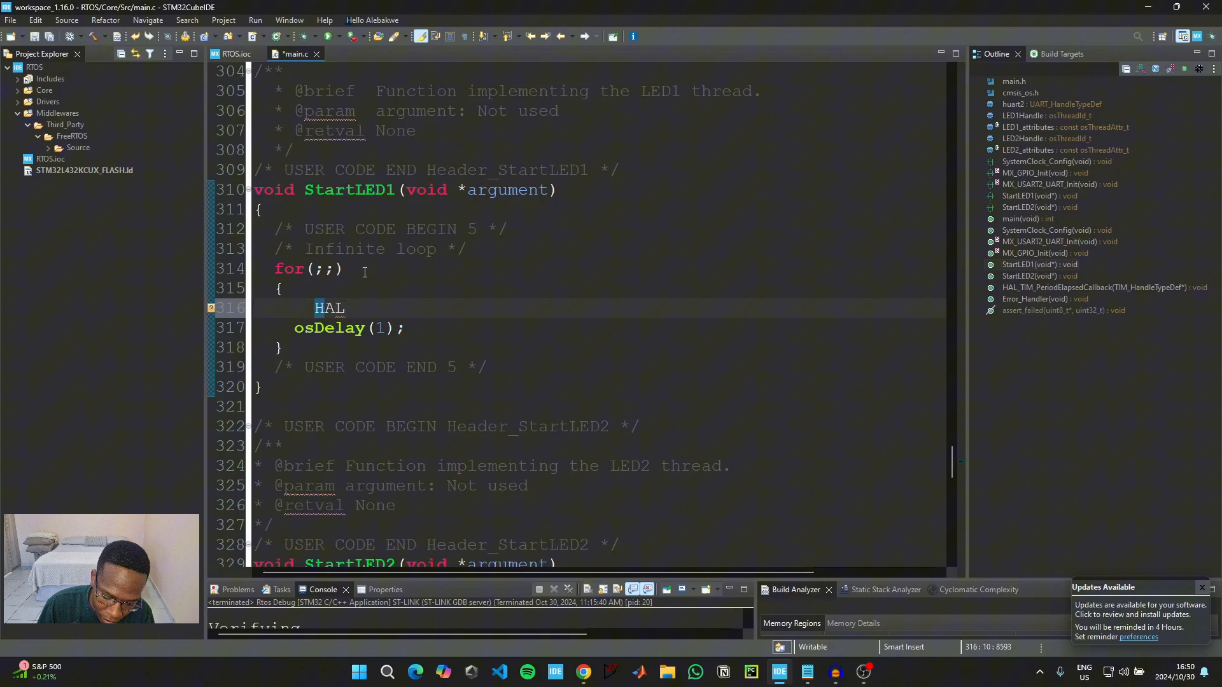
pyautogui.write('_GPIO')
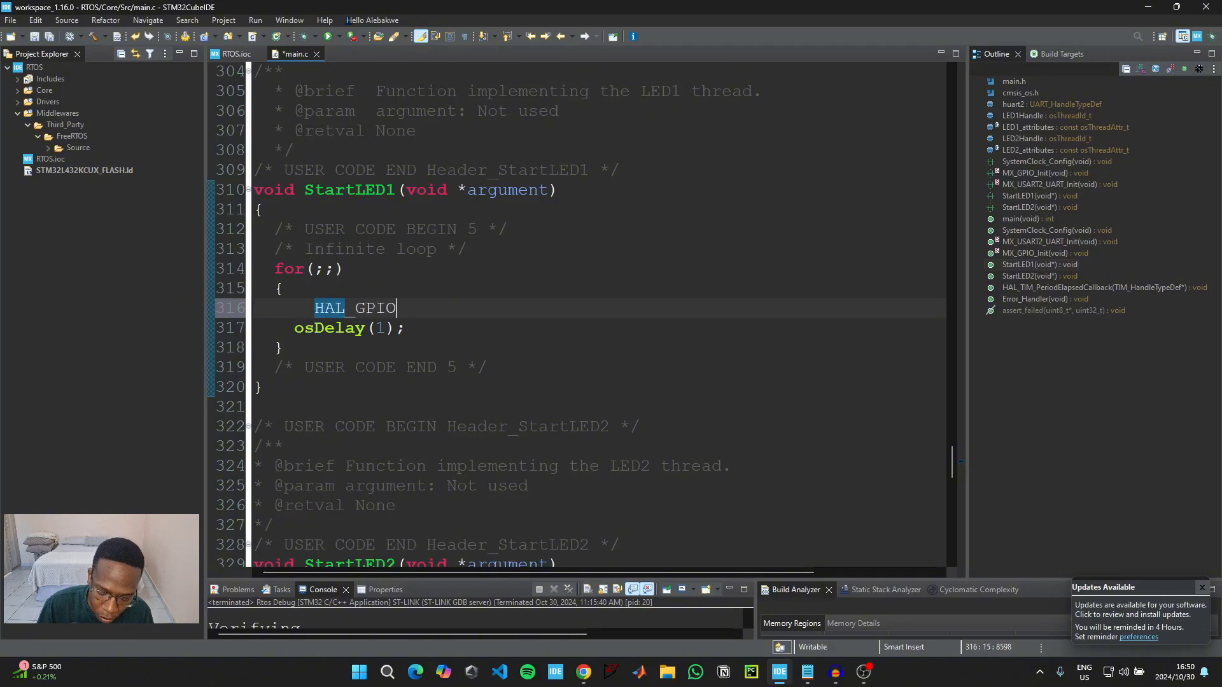
pyautogui.write('_TogglePin(GPIO, GPIO_Pin')
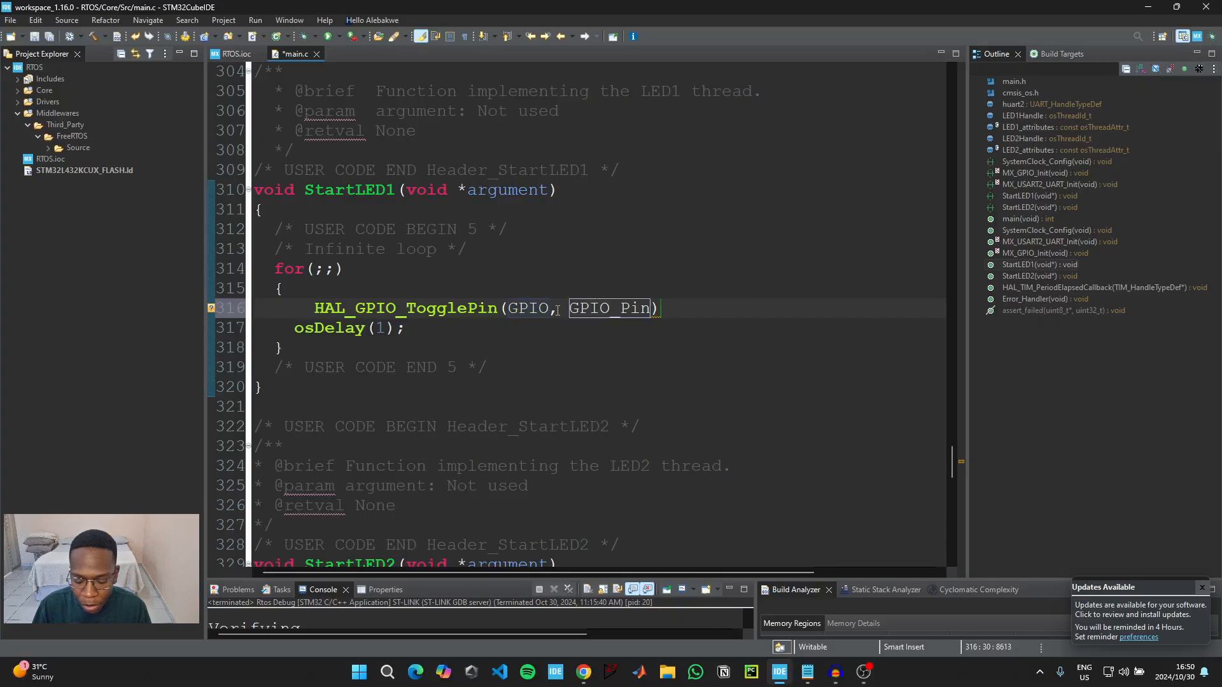
pyautogui.write('B')
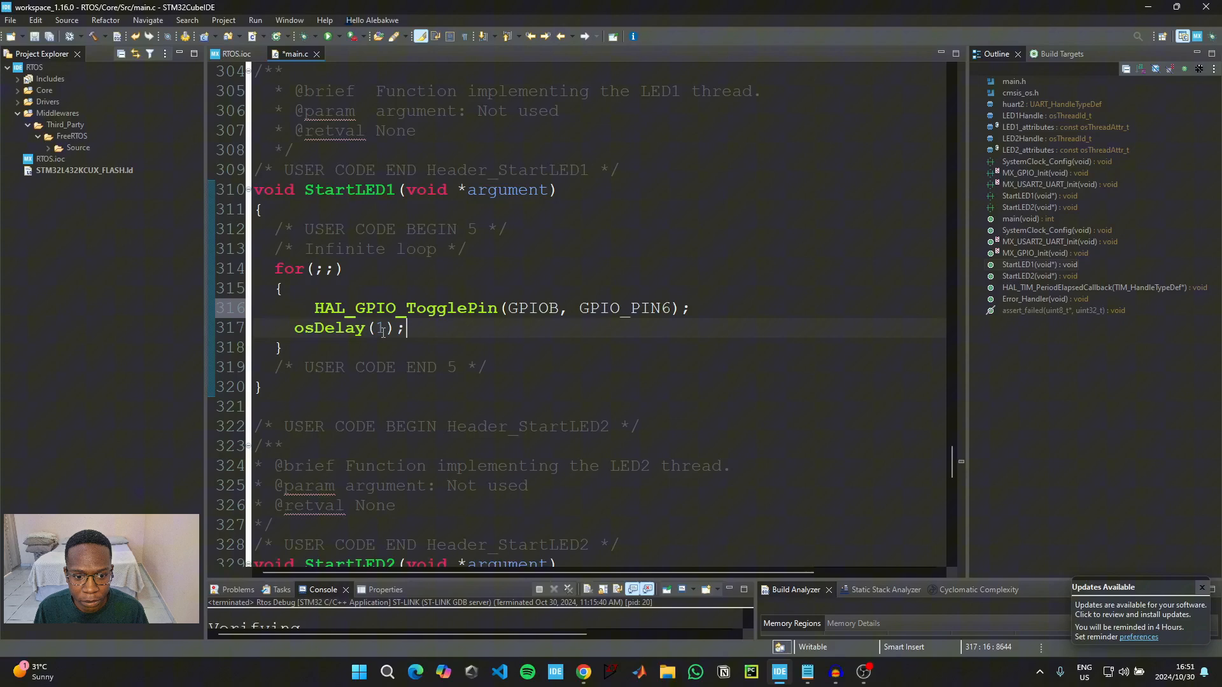
pyautogui.press('BackSpace')
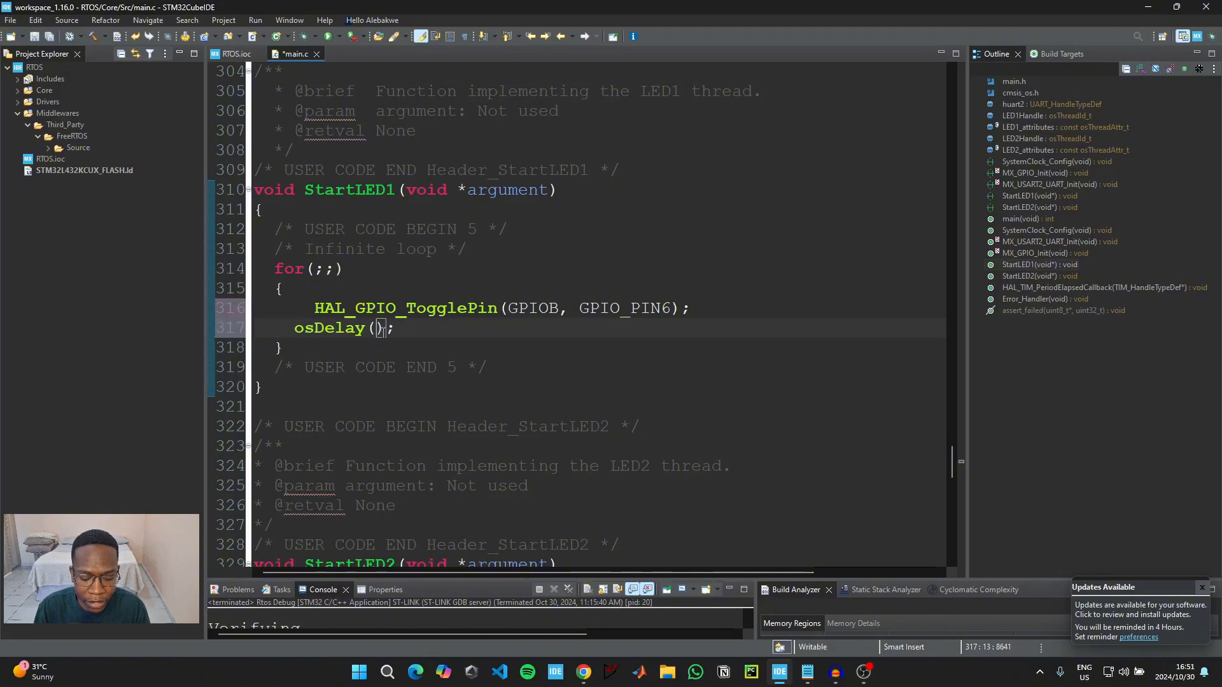
pyautogui.scroll(-3)
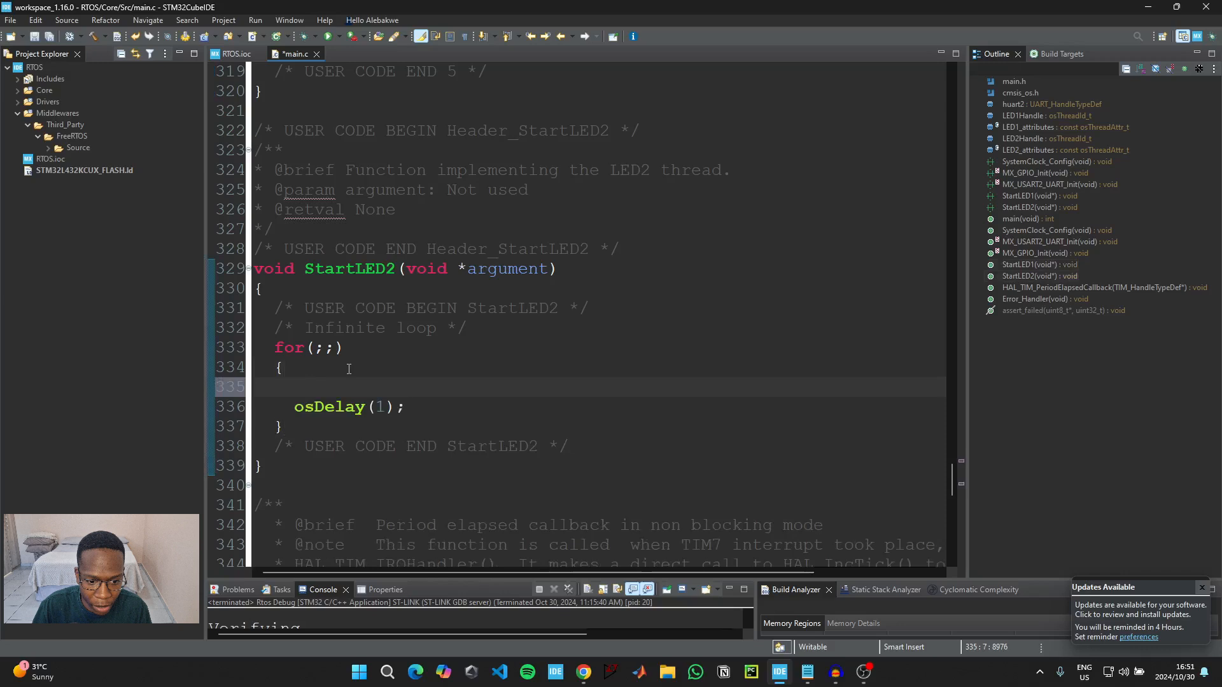
# Add HAL_GPIO_TogglePin(GPIOA, GPIO_PIN8) to StartLED2's loop and set its osDelay to 250 ms
pyautogui.write('HAL')
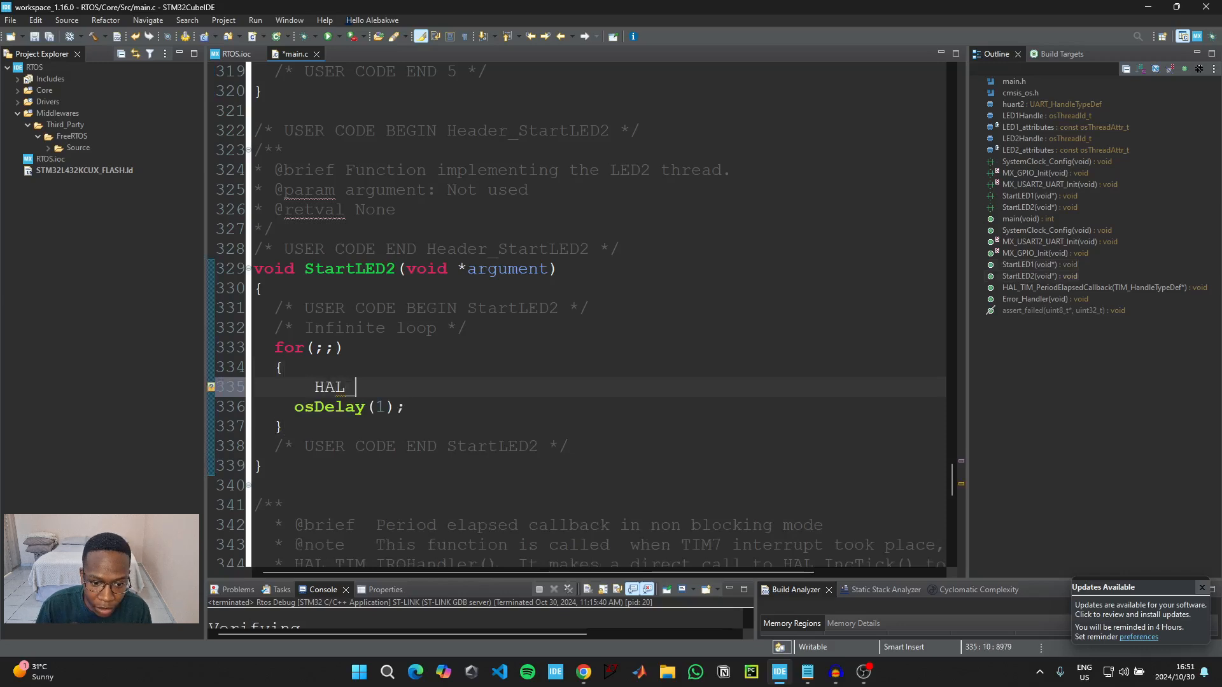
pyautogui.write('GPIO')
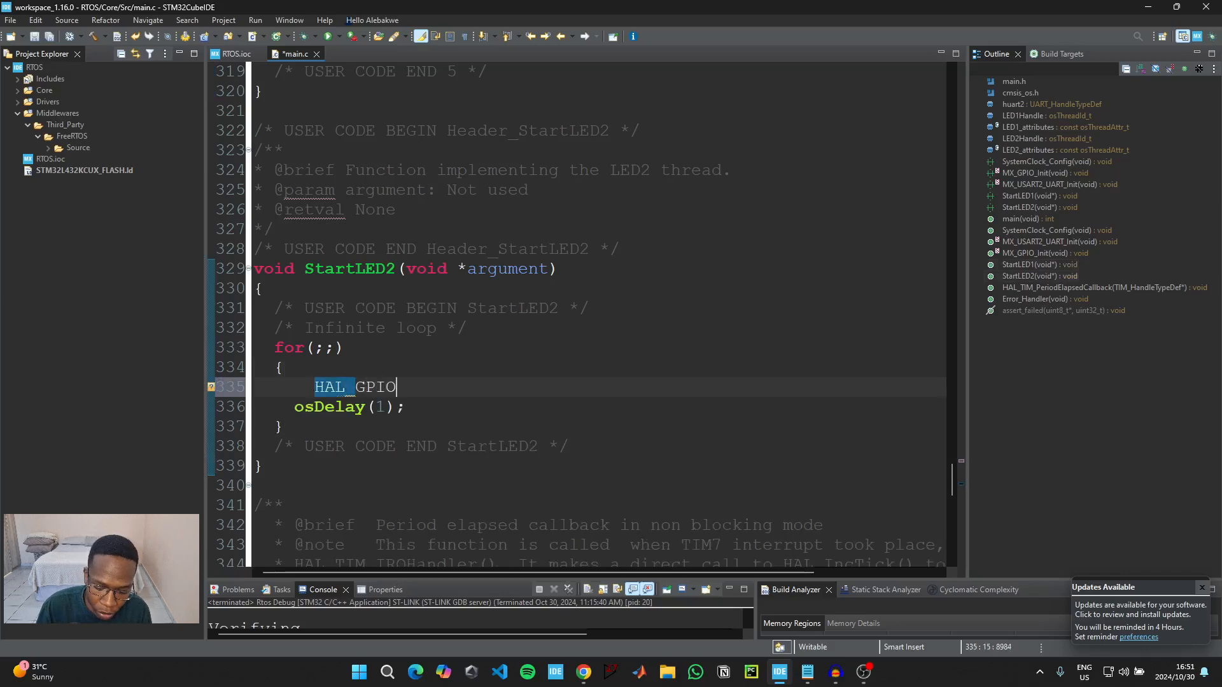
pyautogui.write('_TogglePin(GPIOA, GPIO_PIN8);')
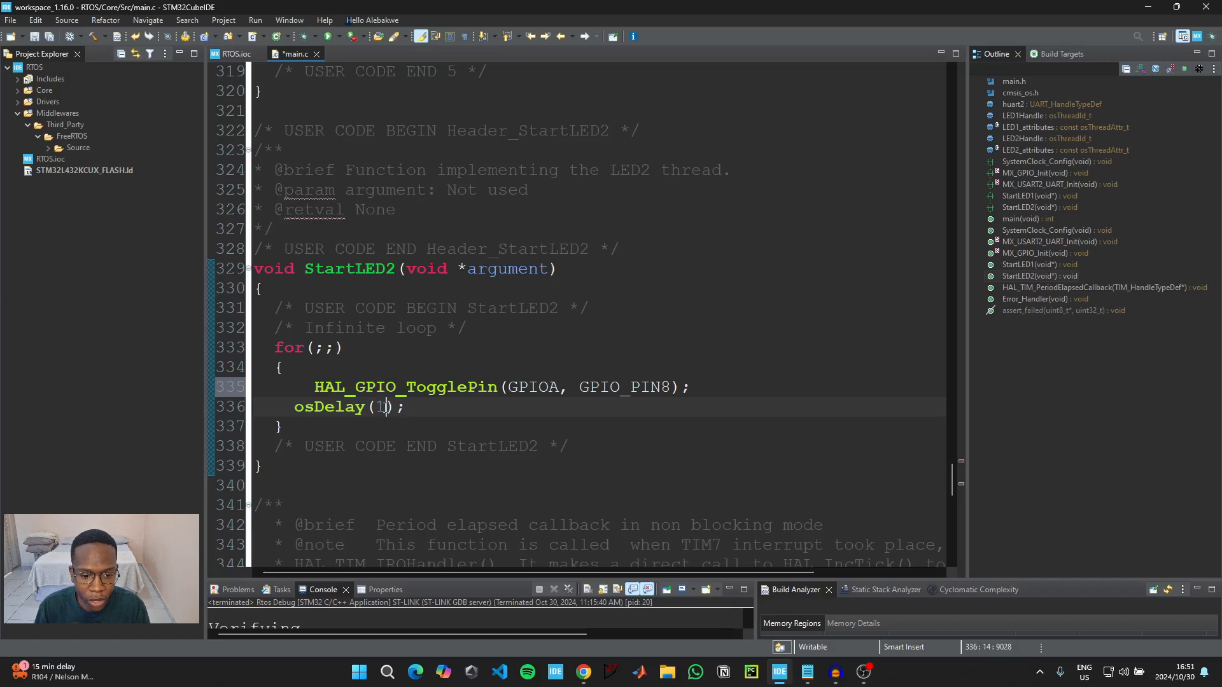
pyautogui.write('250')
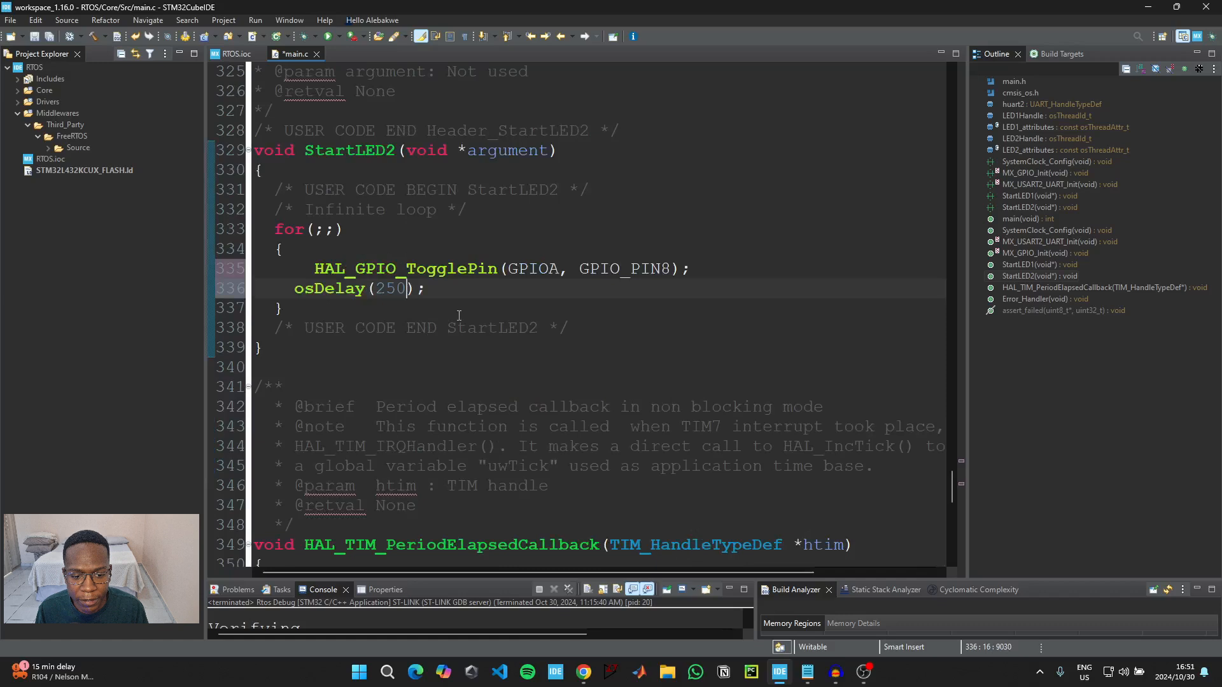
pyautogui.scroll(3)
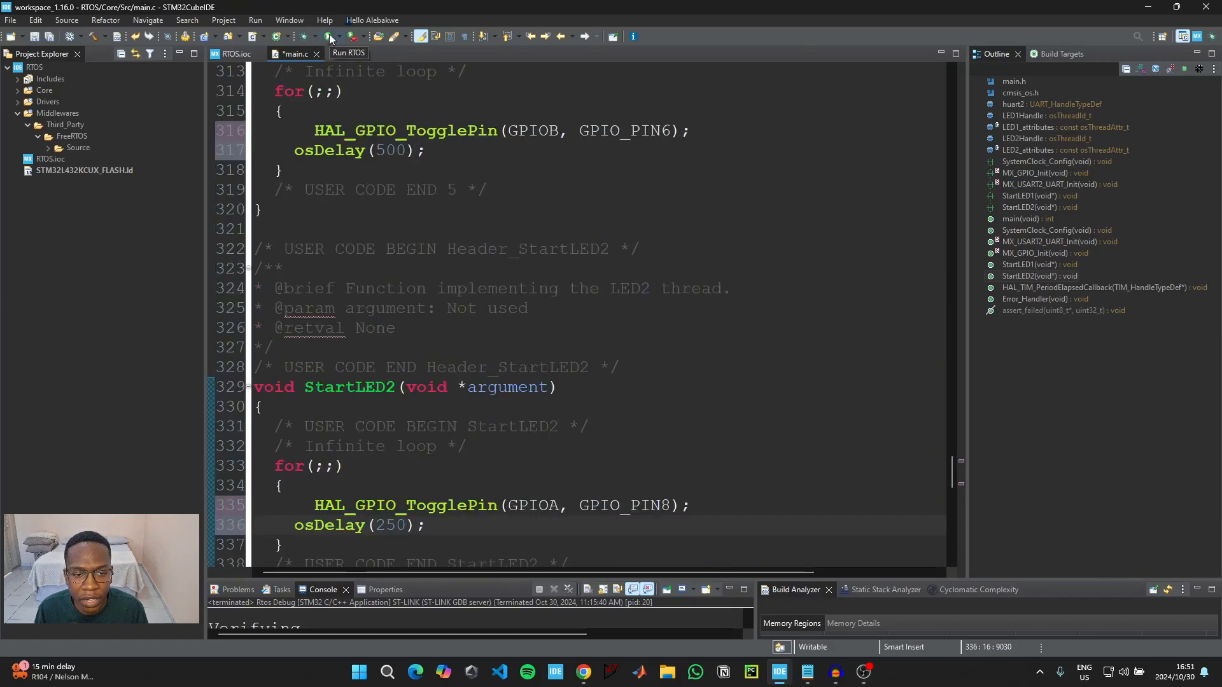
# Build, flash and run the RTOS project on the Nucleo board via Run
pyautogui.click(303, 37)
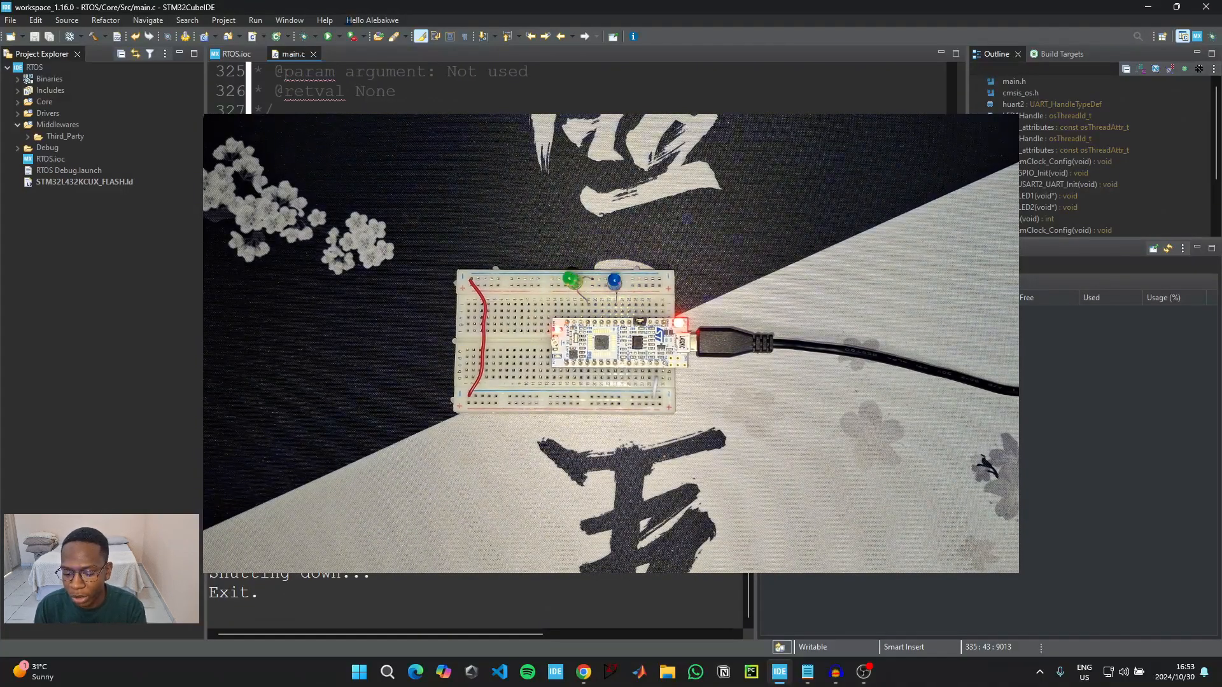
pyautogui.moveTo(778, 670)
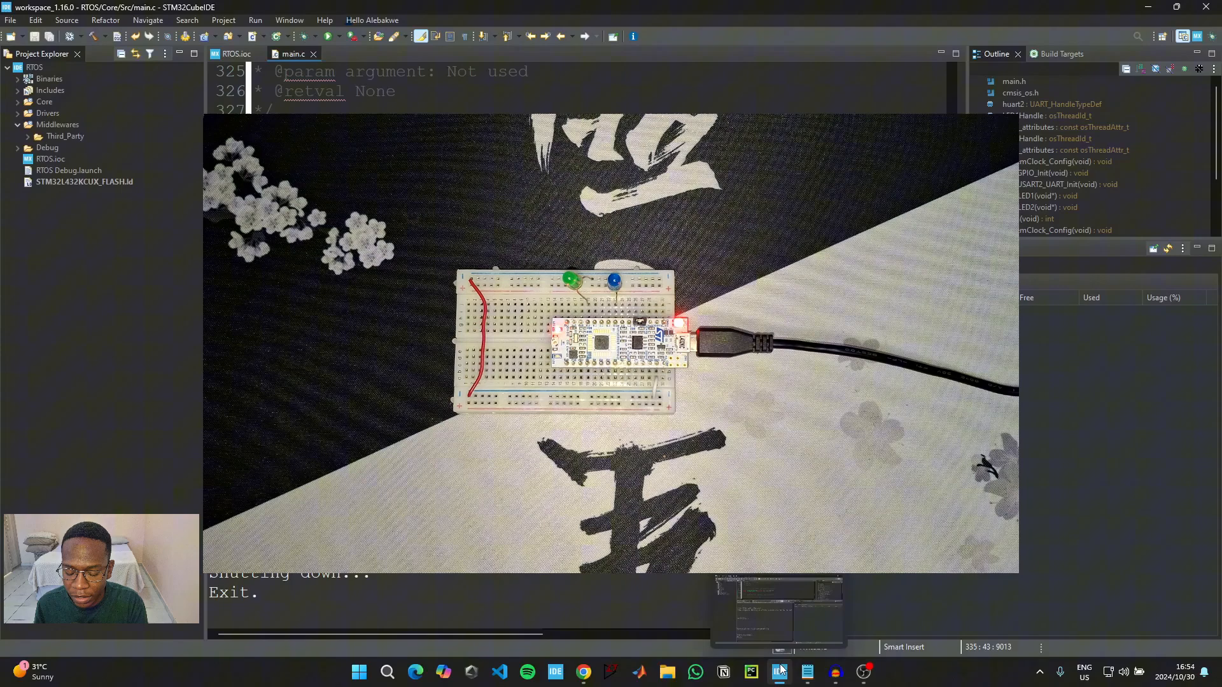